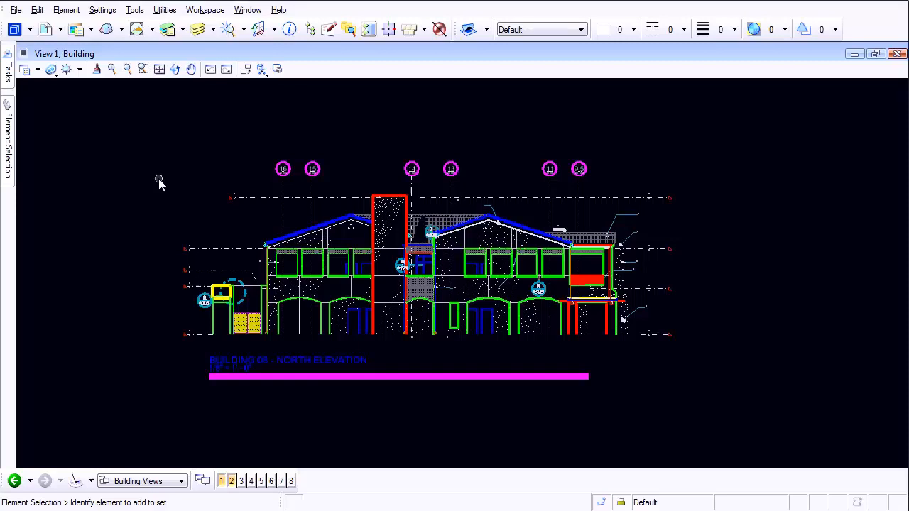
mouse_move(184, 159)
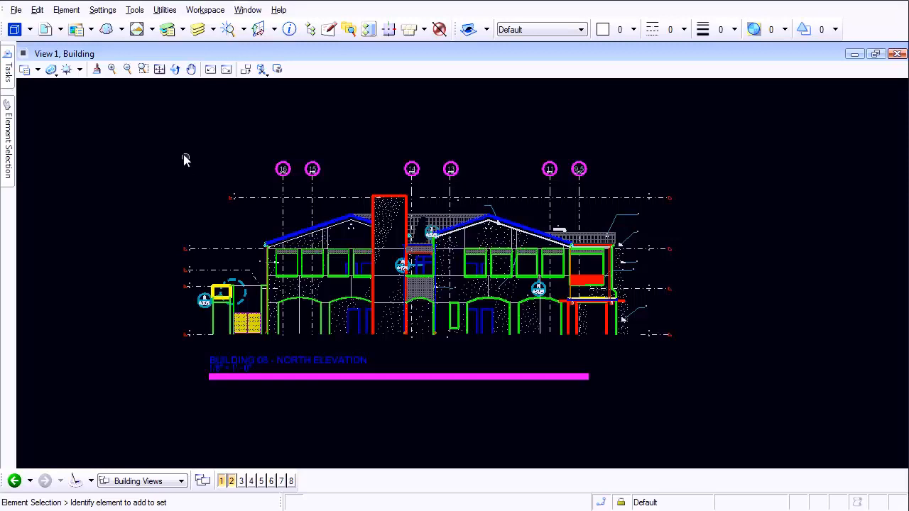
mouse_move(16, 80)
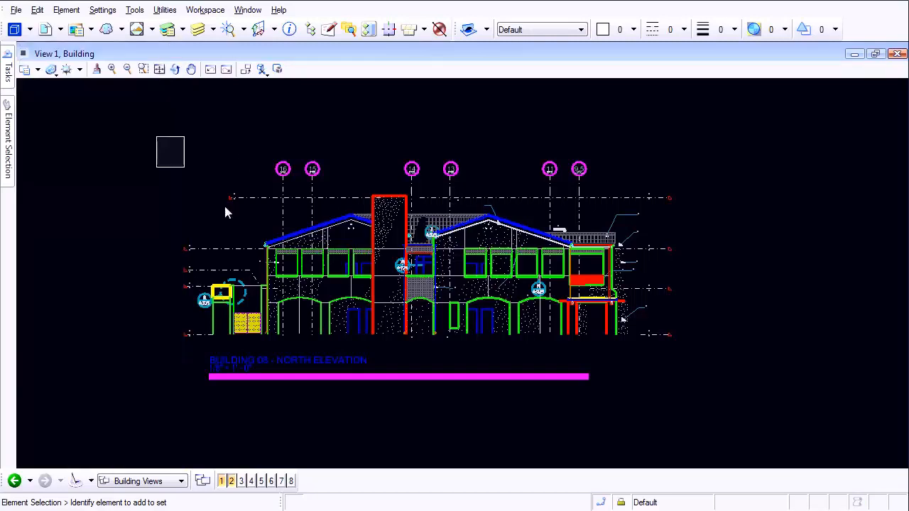
- Select the left part of the north elevation with a window drag
left_click_drag(170, 151, 367, 348)
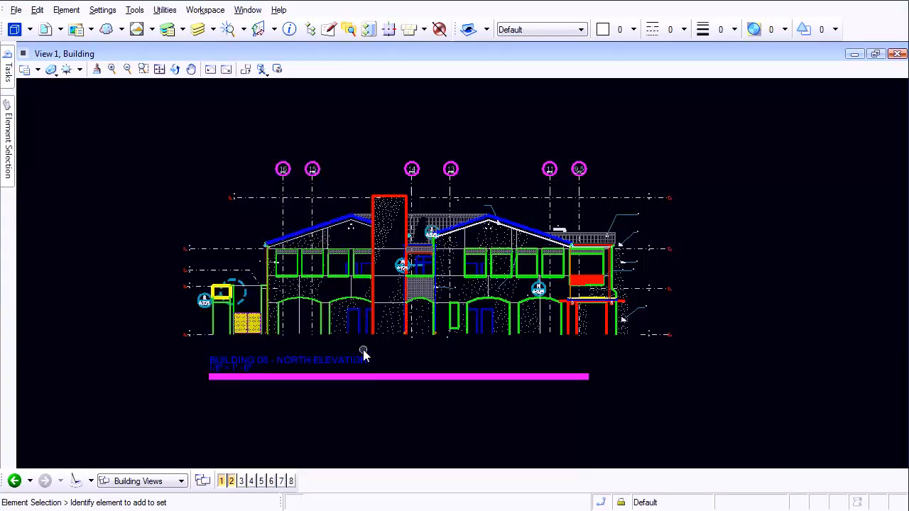
left_click_drag(154, 154, 363, 352)
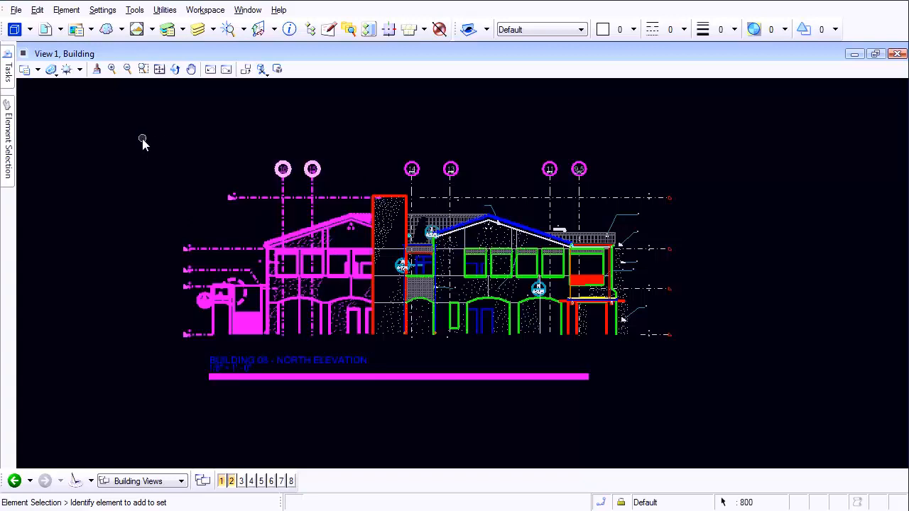
mouse_move(138, 177)
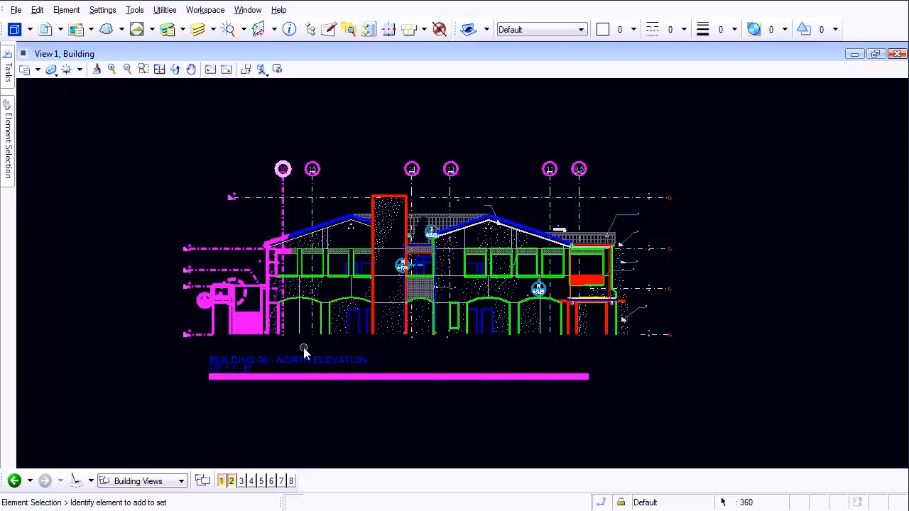
mouse_move(241, 171)
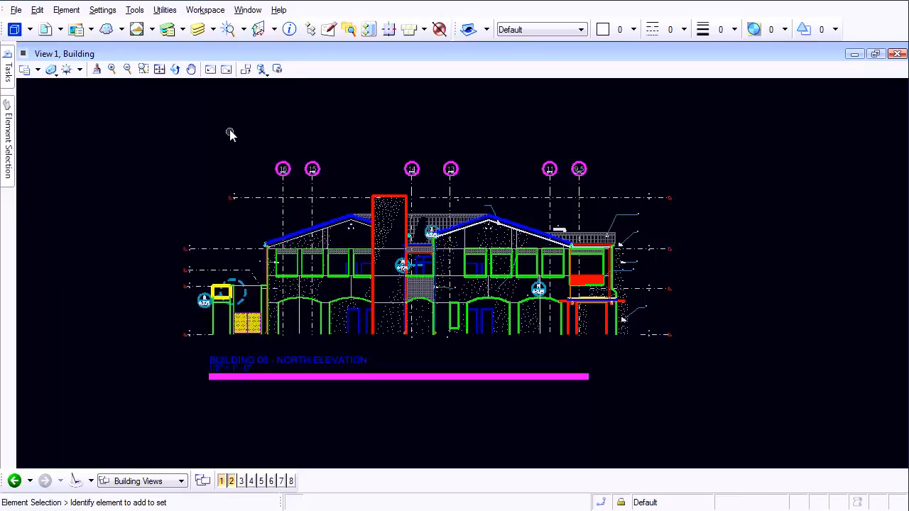
- Enable Selection Set Color in View Options preferences and set it to red (255, 8, 65)
left_click(205, 10)
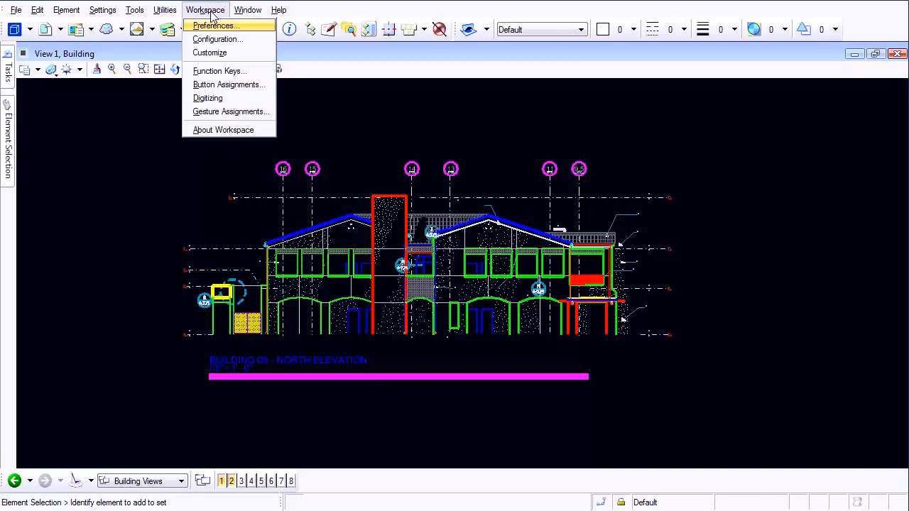
left_click(215, 26)
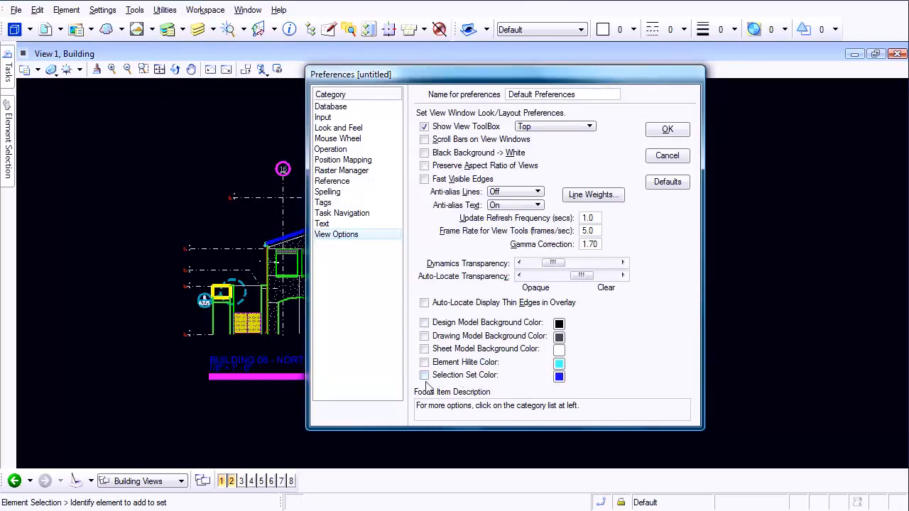
left_click(423, 375)
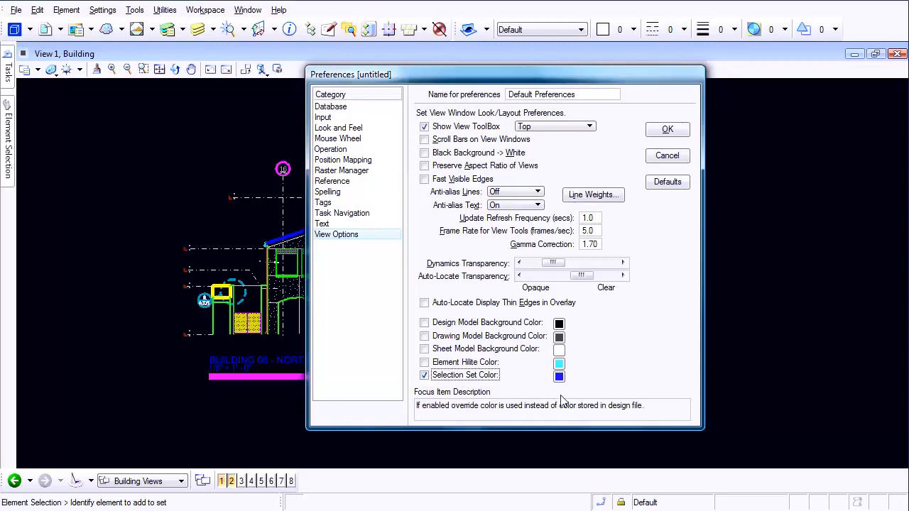
left_click(560, 375)
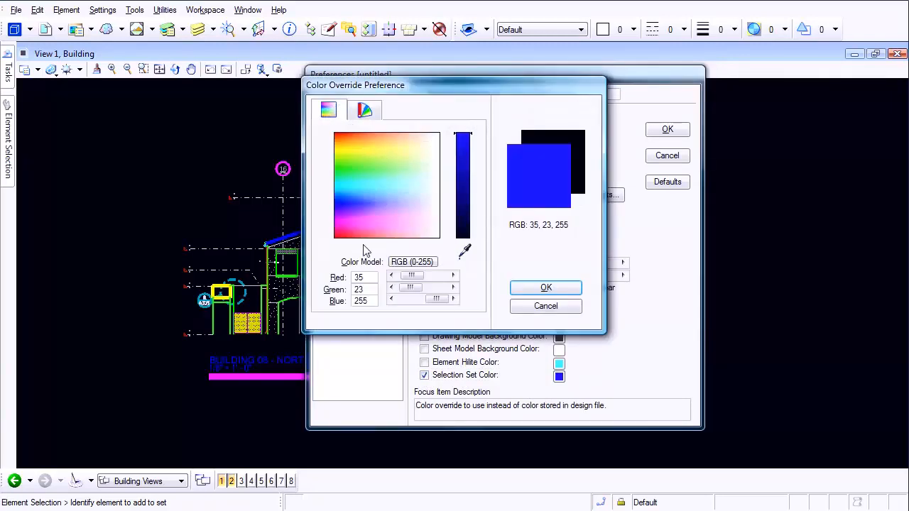
left_click(338, 239)
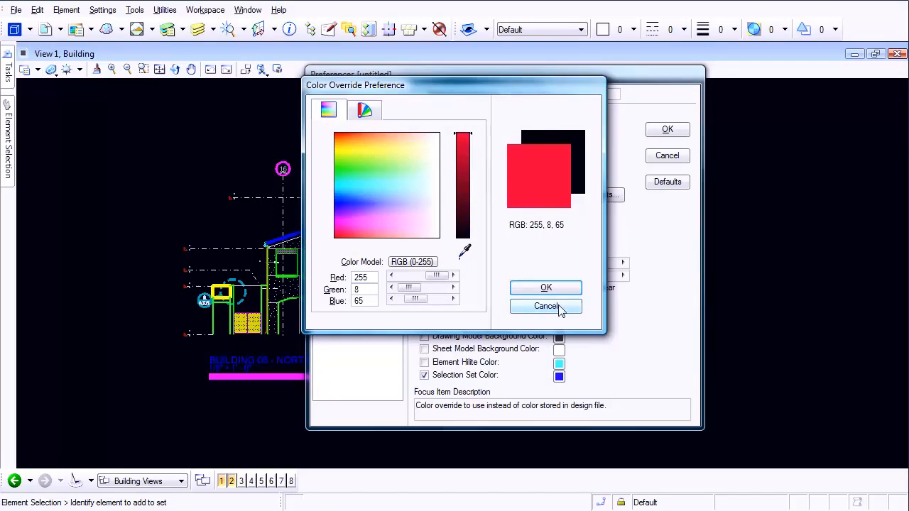
left_click(545, 306)
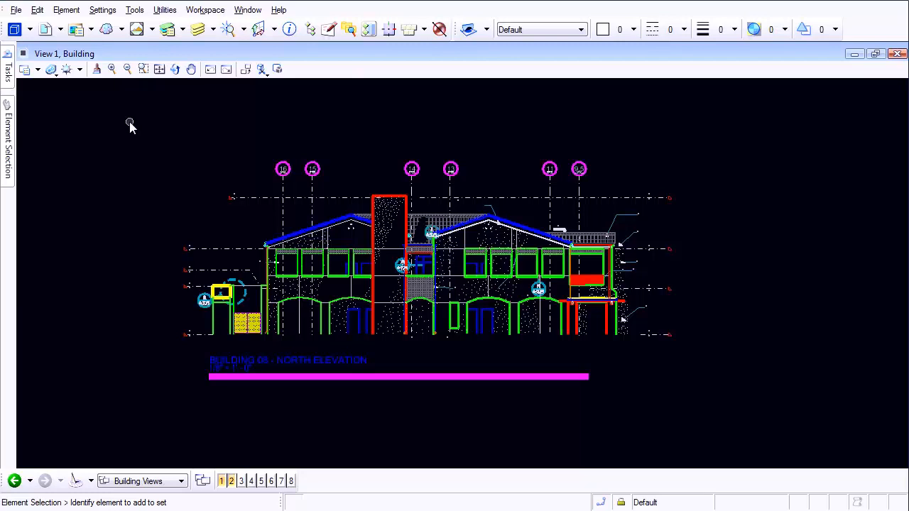
mouse_move(165, 158)
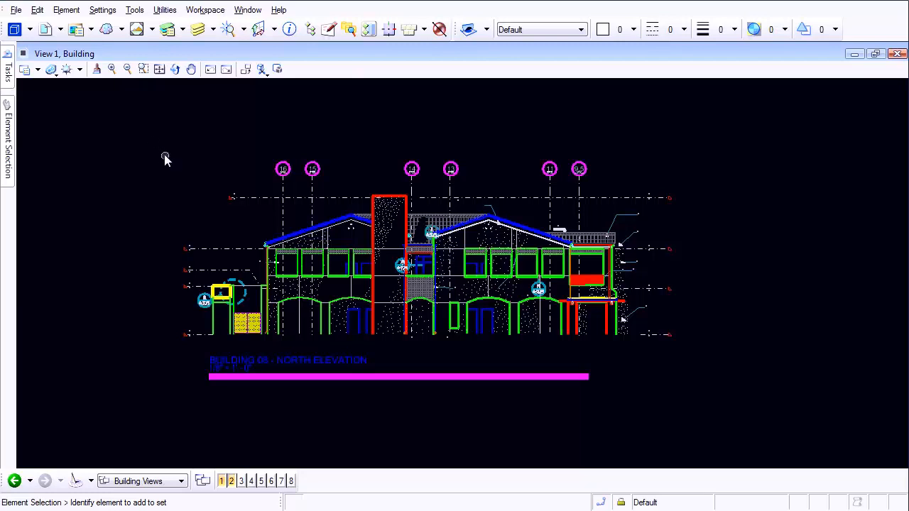
mouse_move(205, 167)
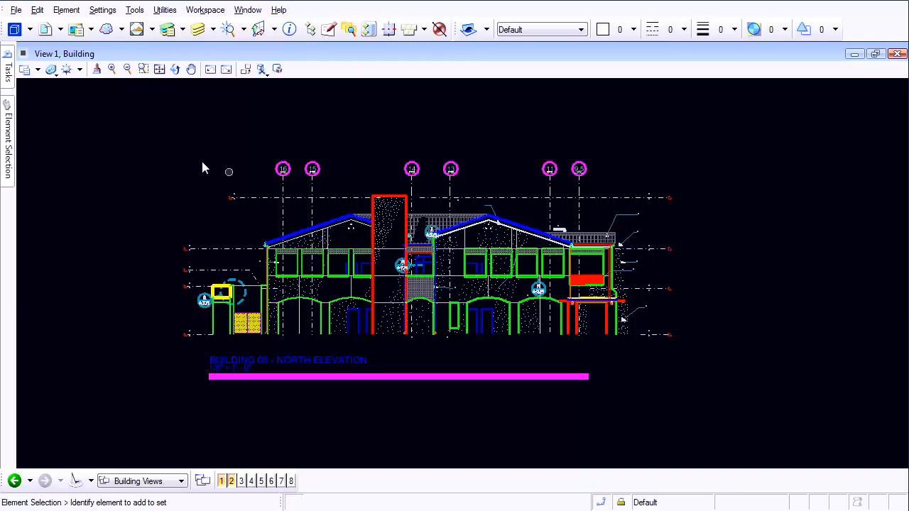
- Window-select the left portion of the elevation so it highlights in red
left_click_drag(229, 174, 340, 340)
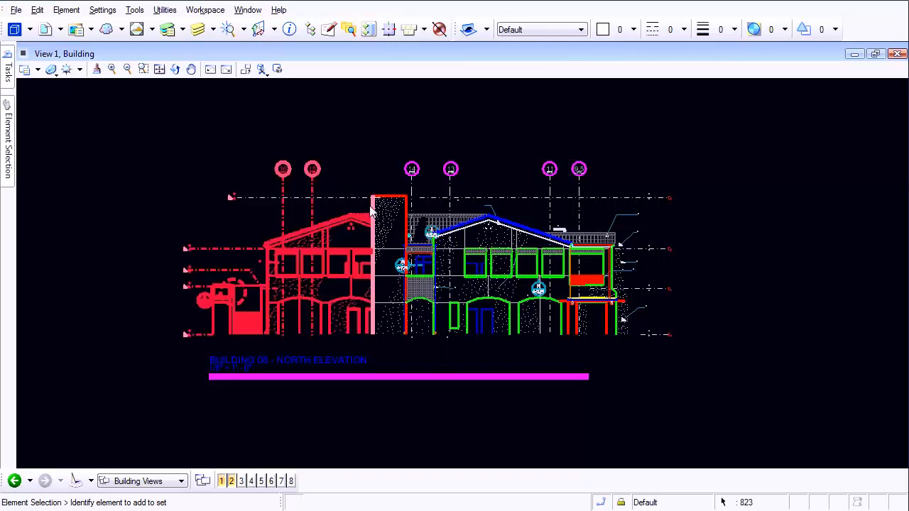
mouse_move(376, 313)
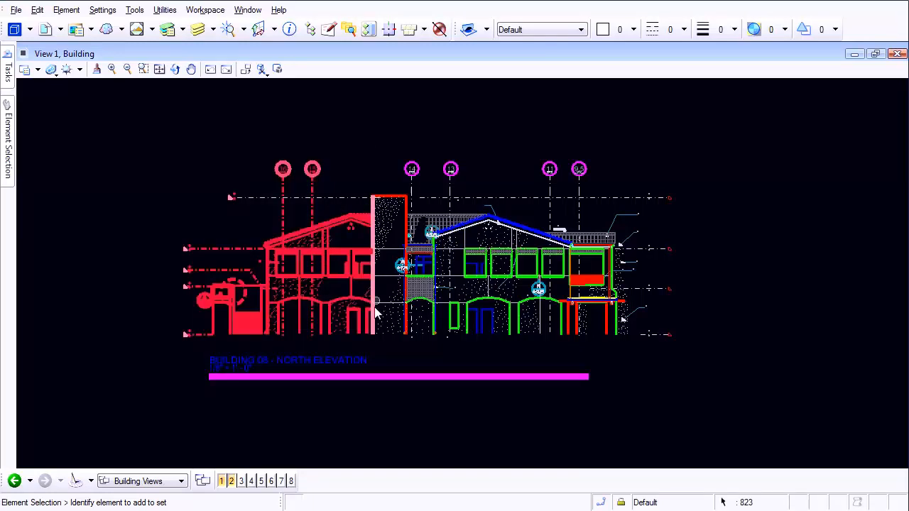
mouse_move(372, 206)
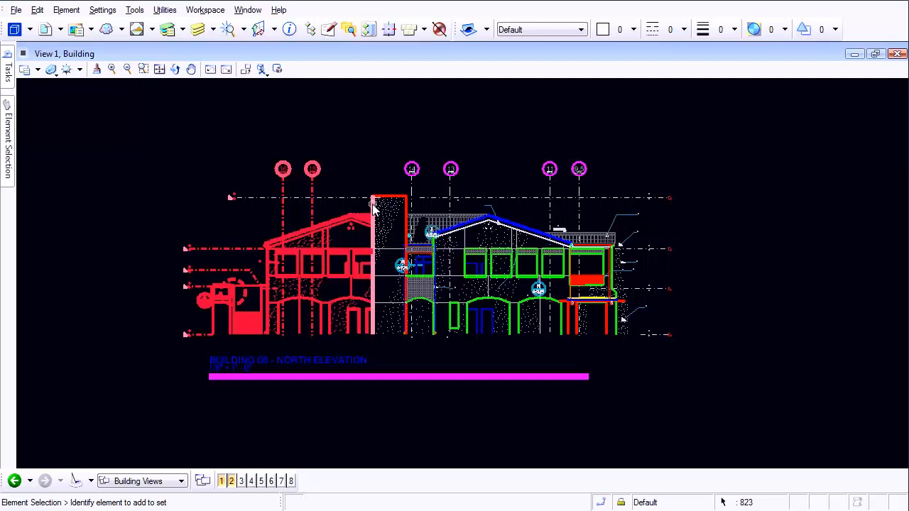
mouse_move(373, 226)
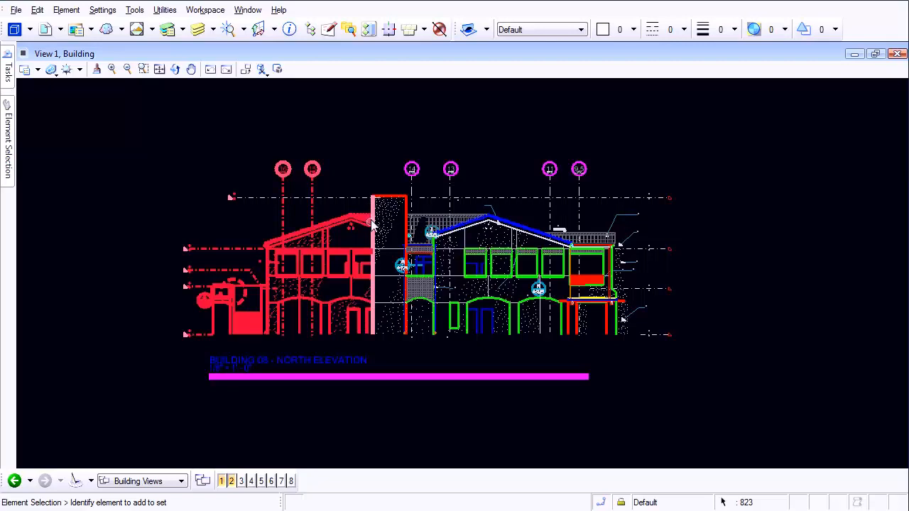
mouse_move(370, 224)
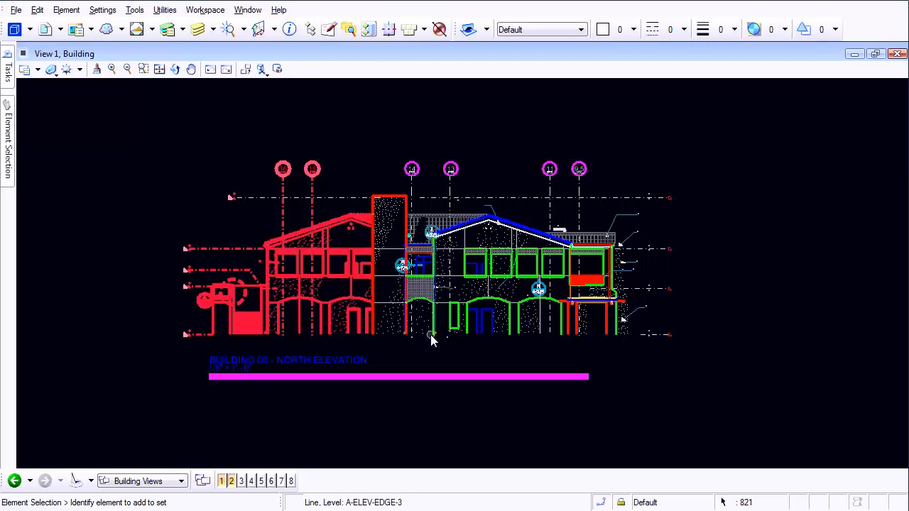
mouse_move(409, 318)
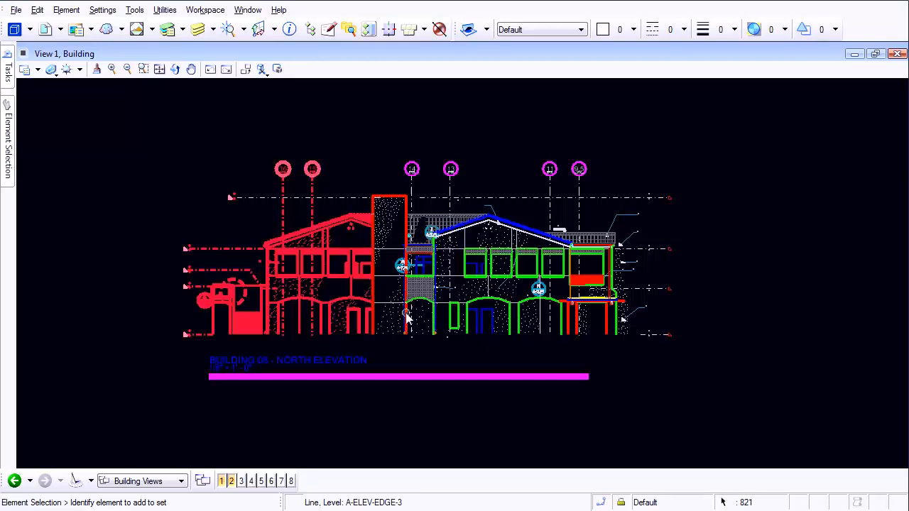
mouse_move(243, 163)
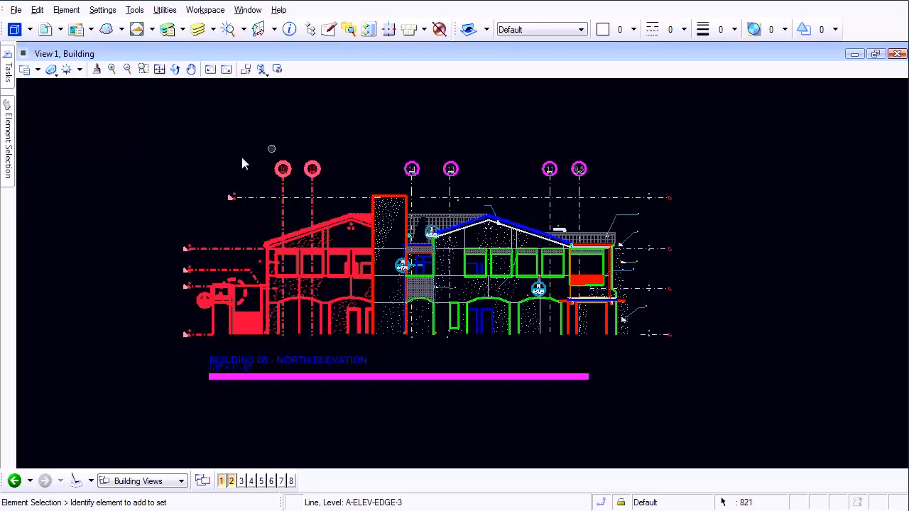
mouse_move(338, 318)
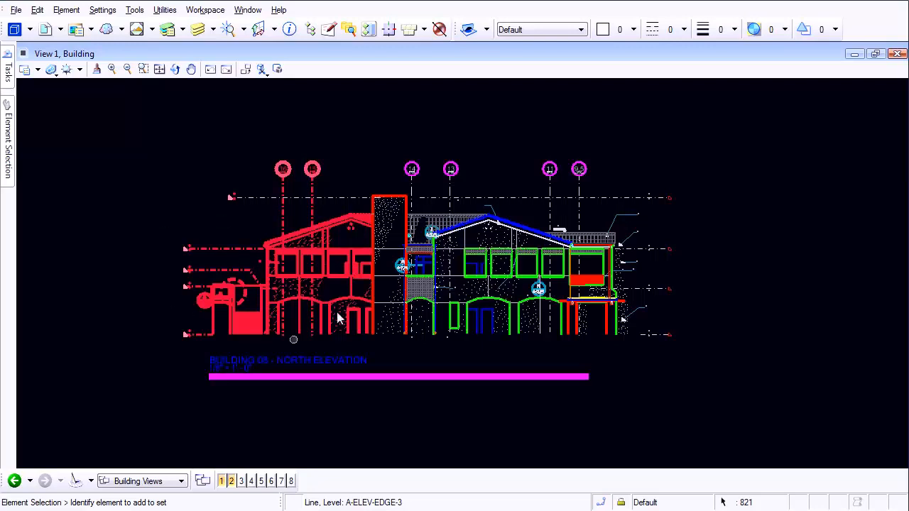
mouse_move(224, 177)
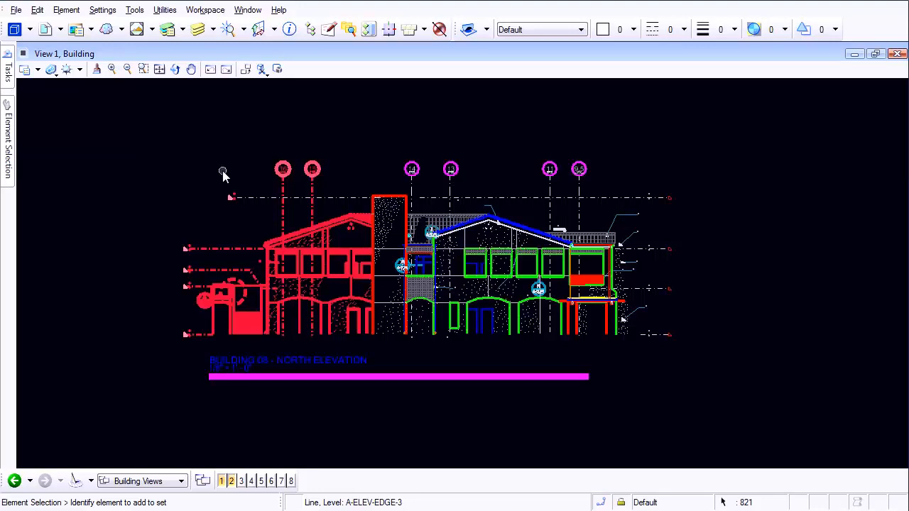
mouse_move(177, 157)
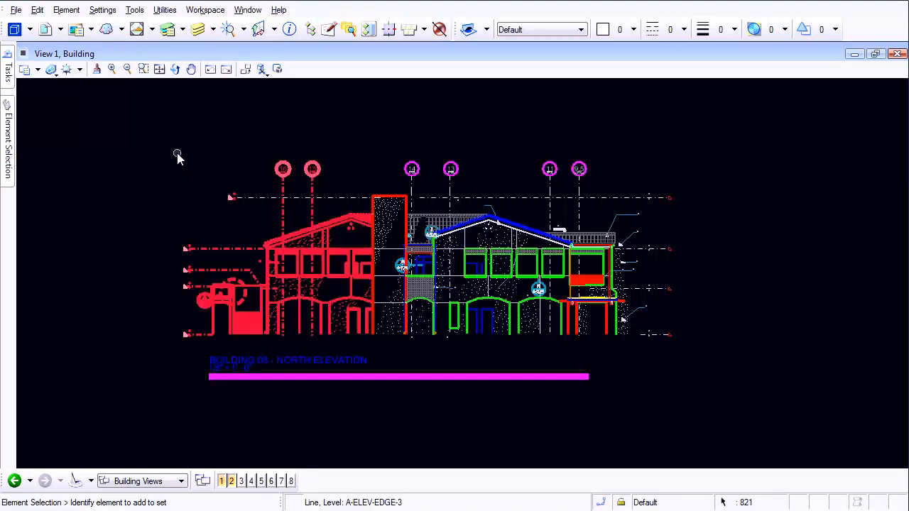
mouse_move(176, 150)
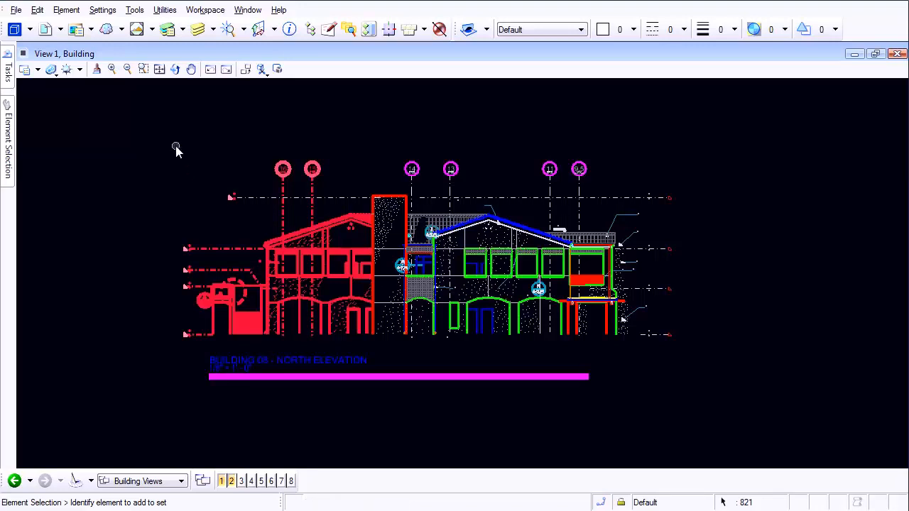
right_click(176, 149)
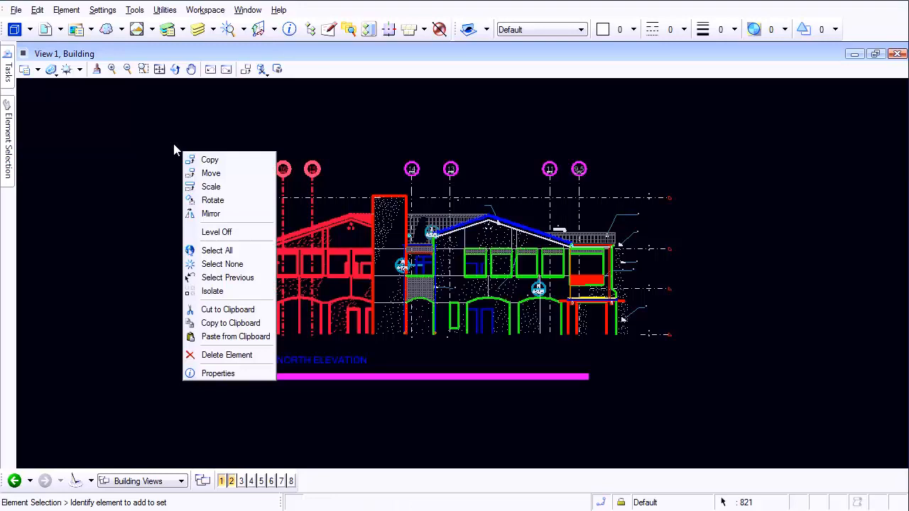
mouse_move(235, 335)
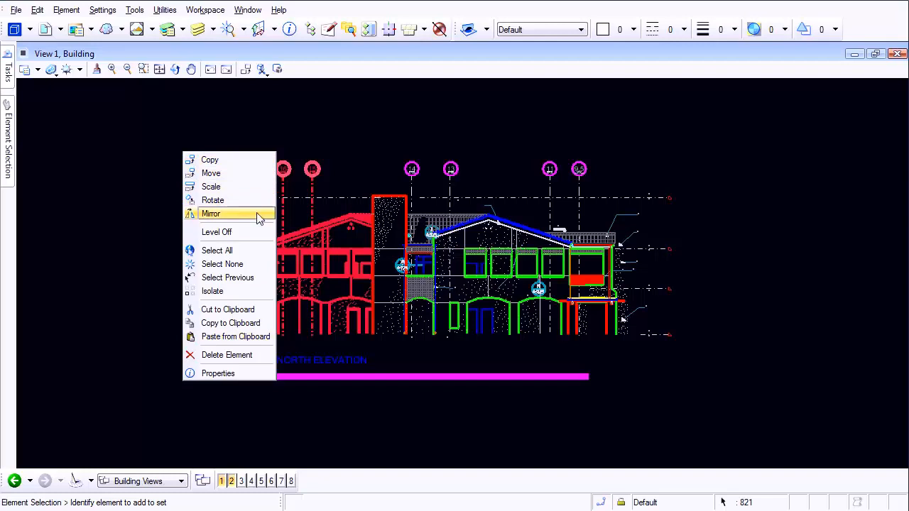
mouse_move(383, 164)
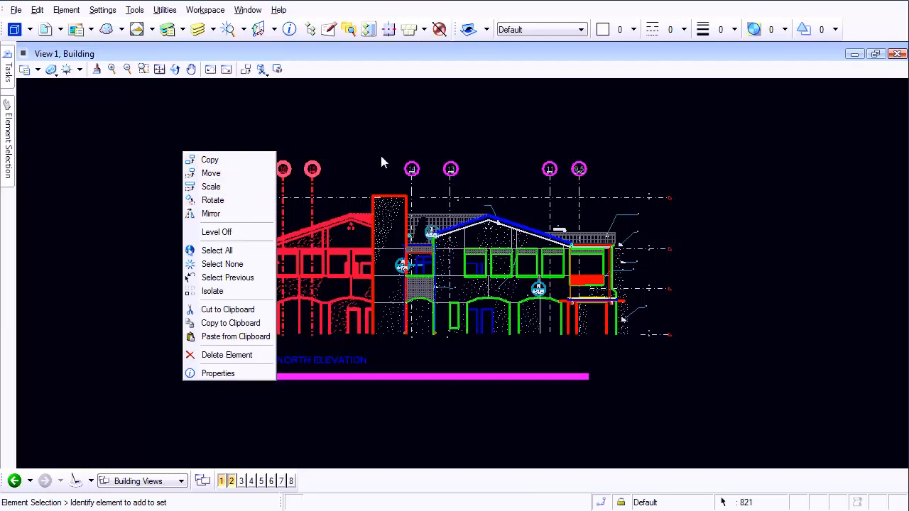
mouse_move(211, 159)
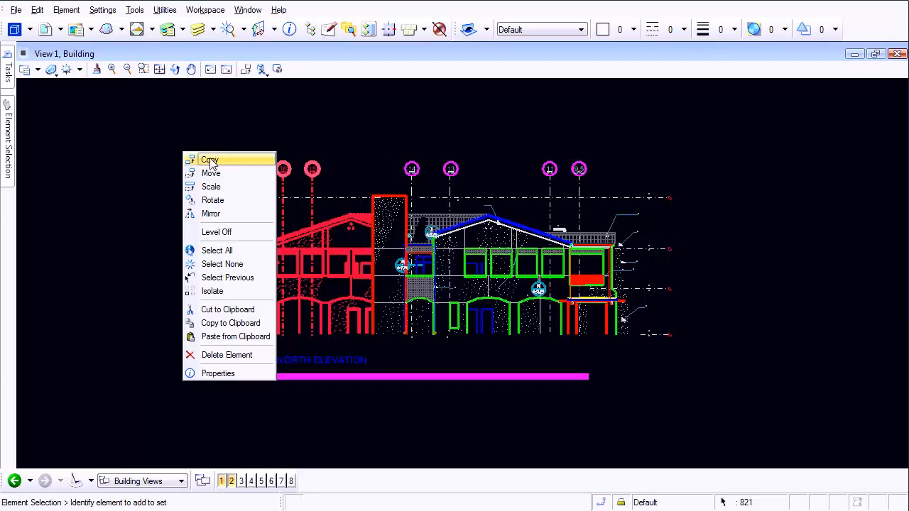
left_click(208, 159)
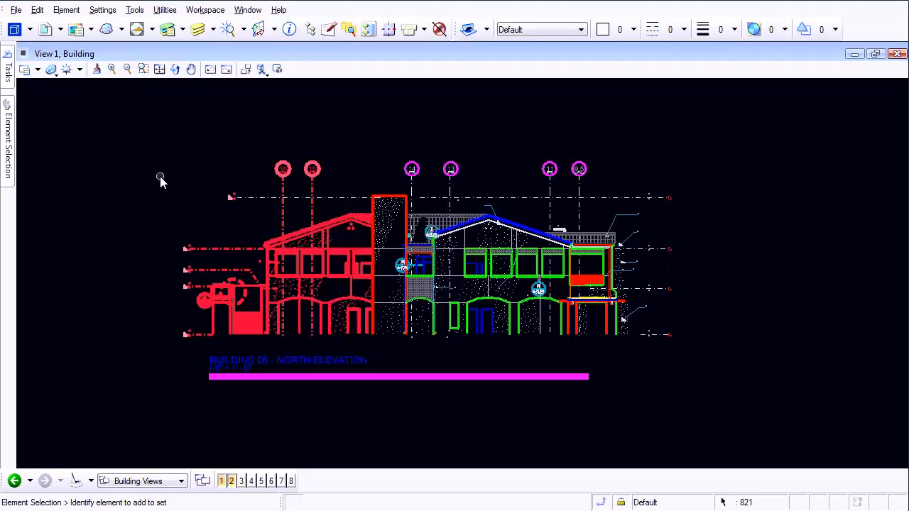
mouse_move(151, 149)
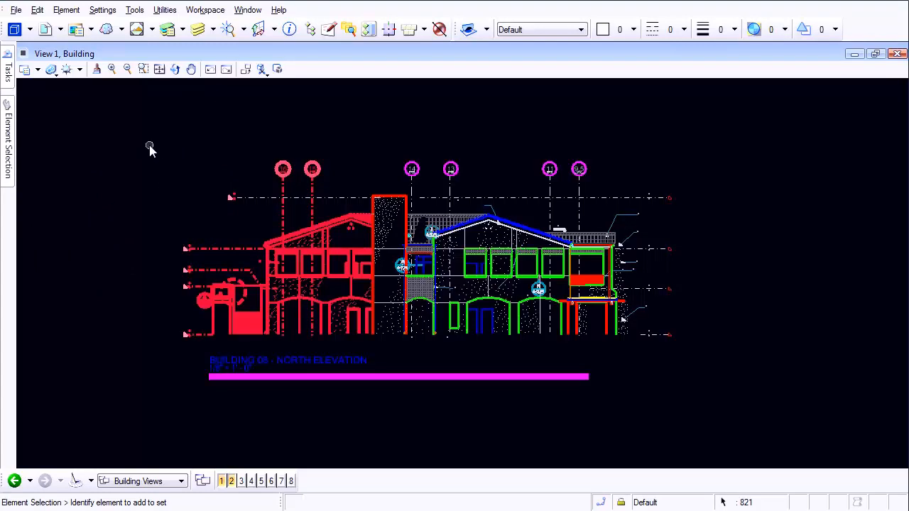
- Bring up the view's right-click options for Quickset Save > 1
right_click(149, 146)
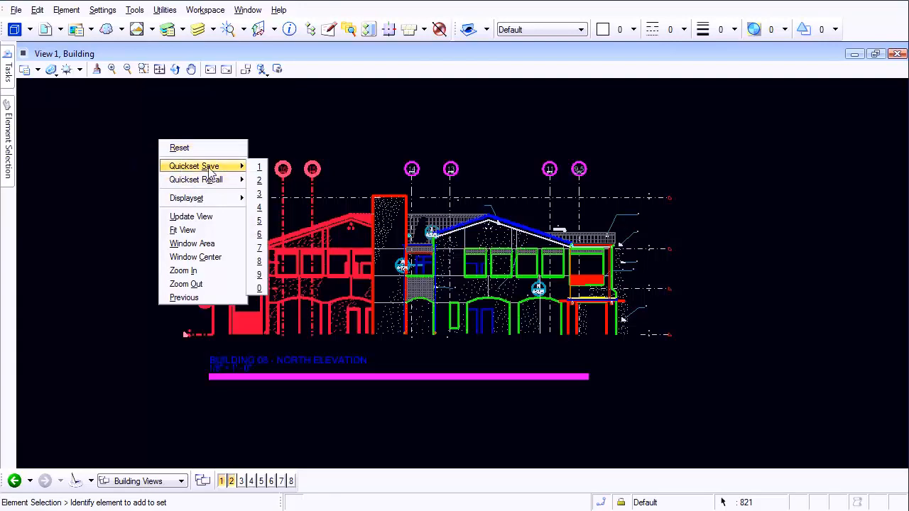
mouse_move(258, 168)
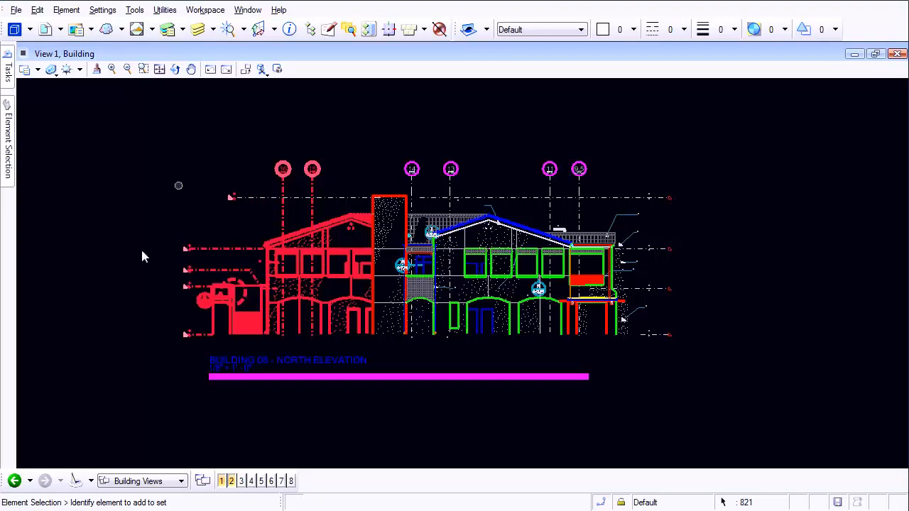
mouse_move(173, 182)
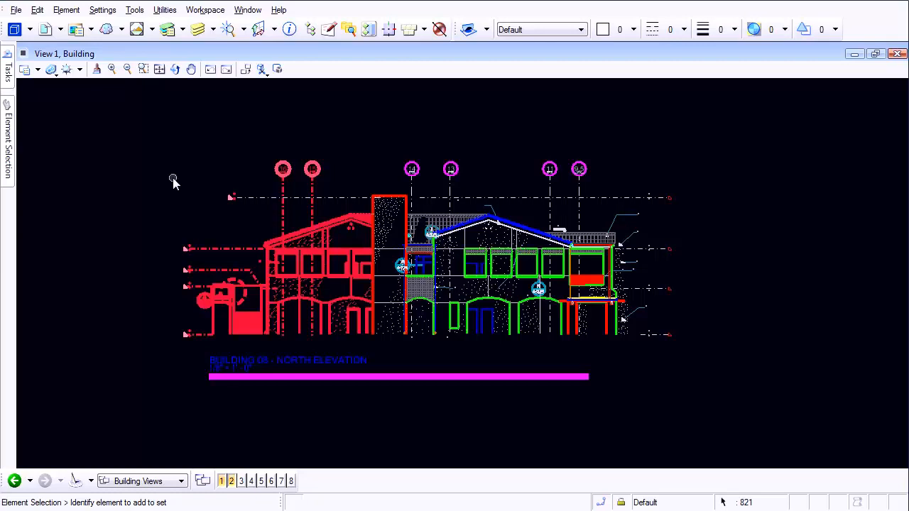
mouse_move(210, 185)
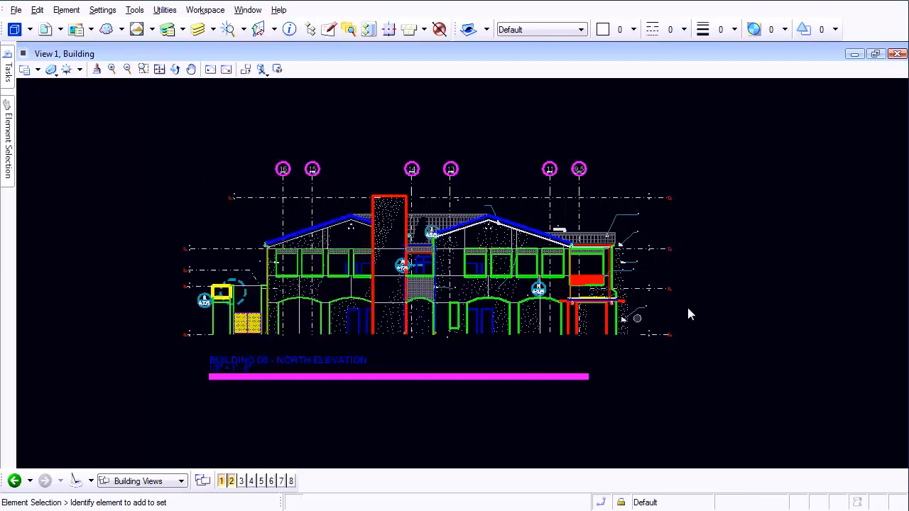
mouse_move(528, 149)
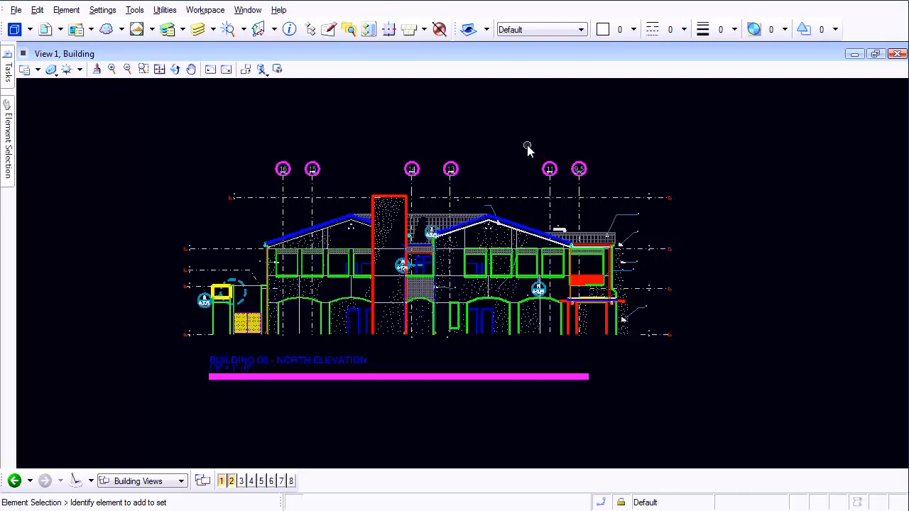
- Window-select the right portion of the elevation and bring up Quickset Save > 2
left_click_drag(528, 145, 683, 355)
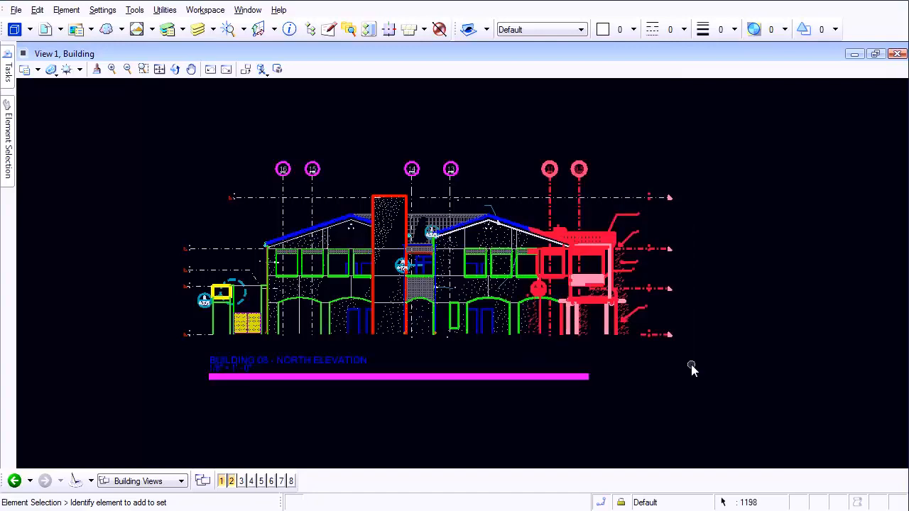
right_click(693, 369)
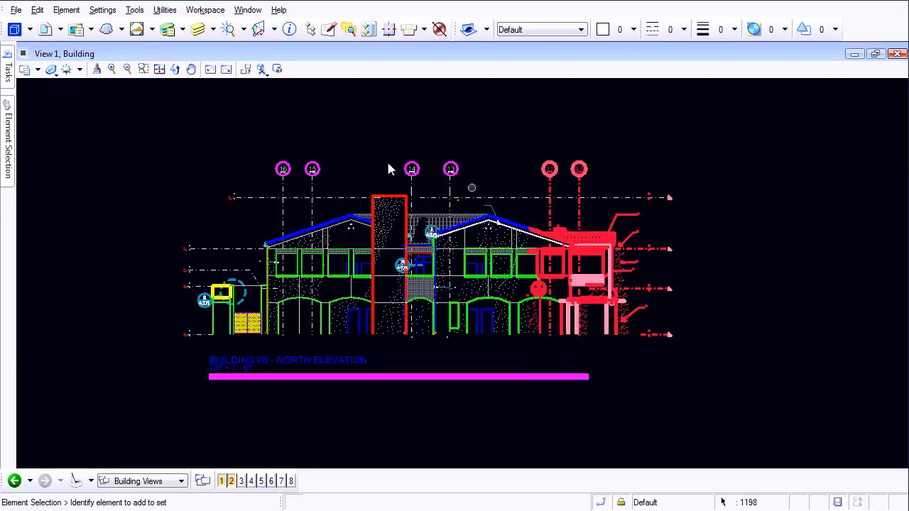
mouse_move(736, 197)
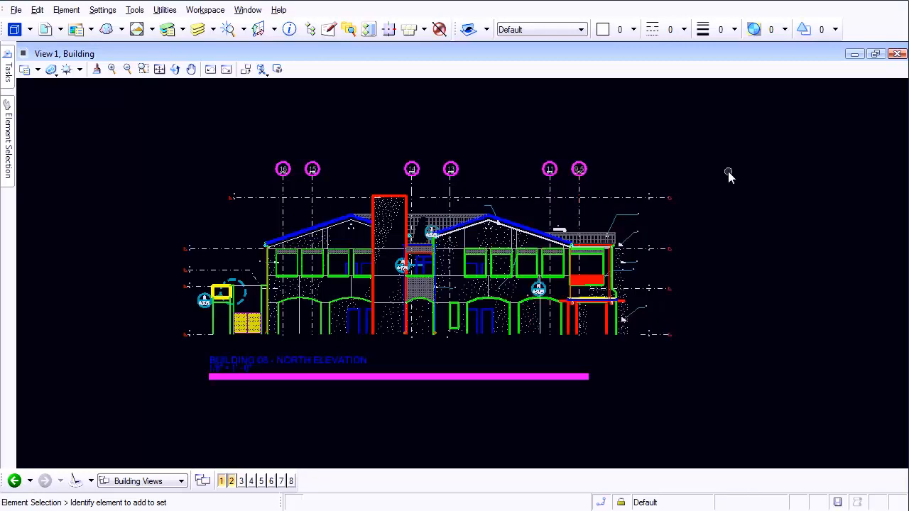
mouse_move(707, 165)
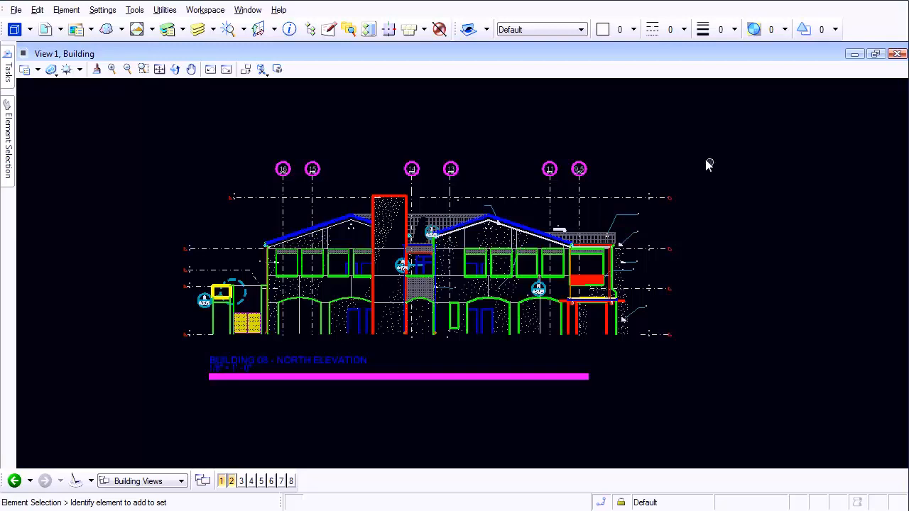
mouse_move(697, 155)
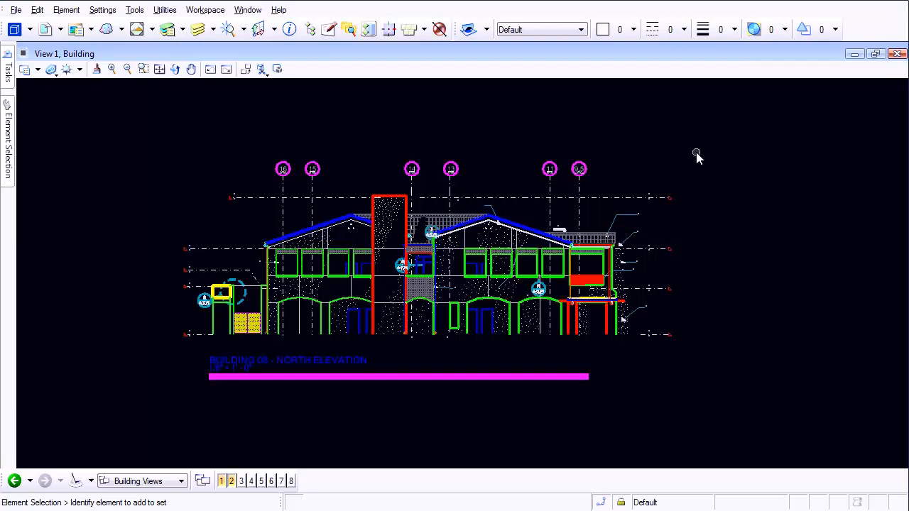
- Recall quickset 1 to reselect the left portion, then quickset 2 for the right portion
right_click(696, 155)
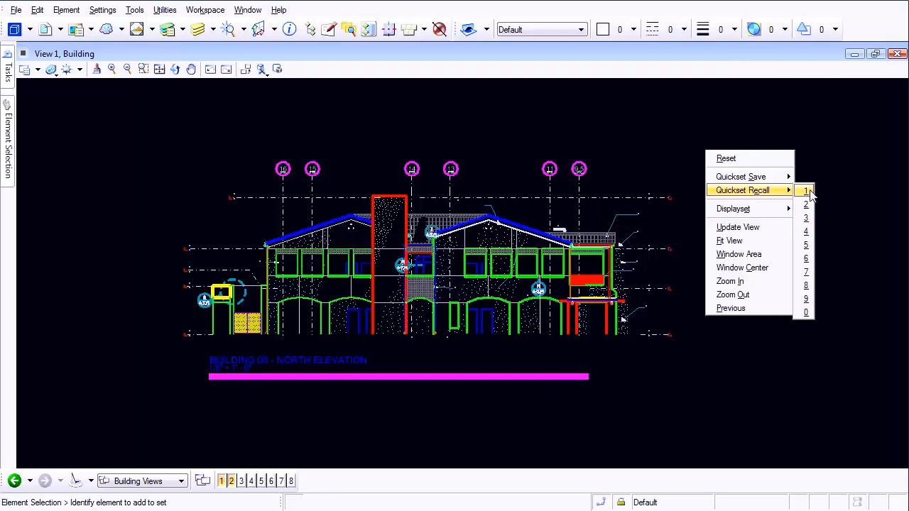
left_click(805, 190)
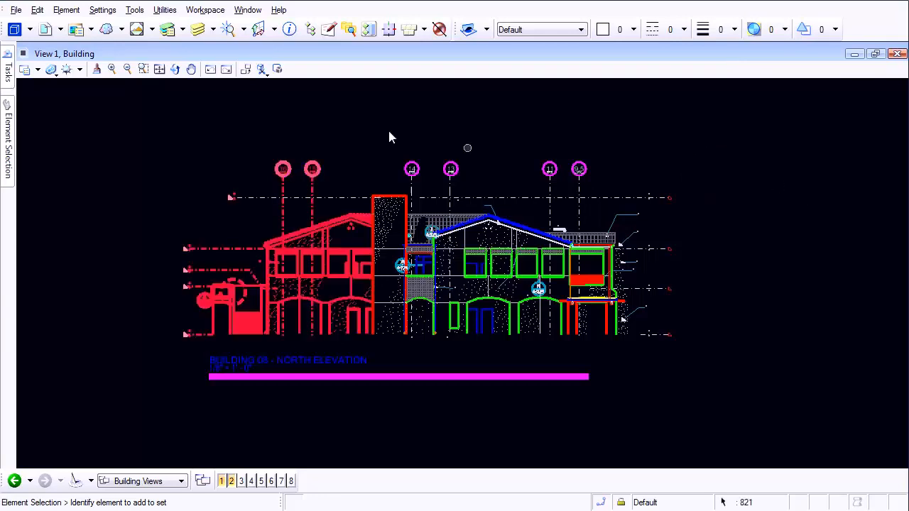
mouse_move(709, 149)
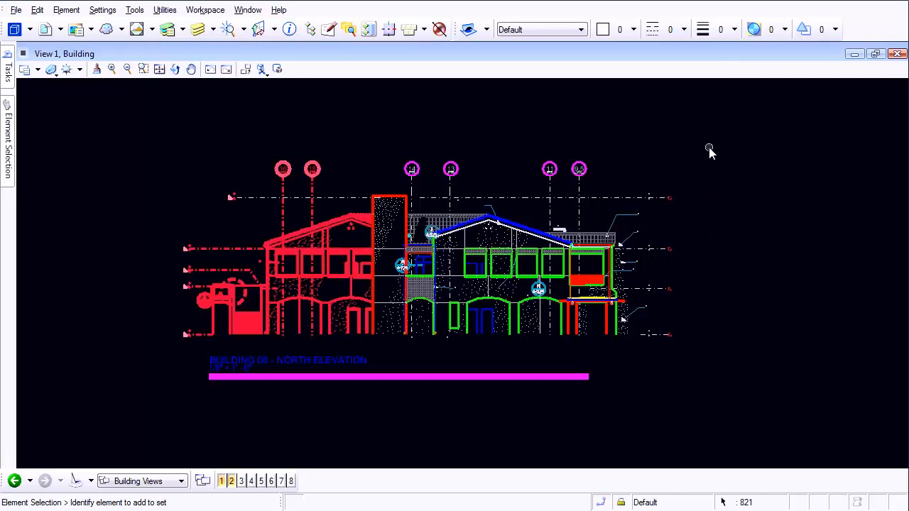
right_click(710, 151)
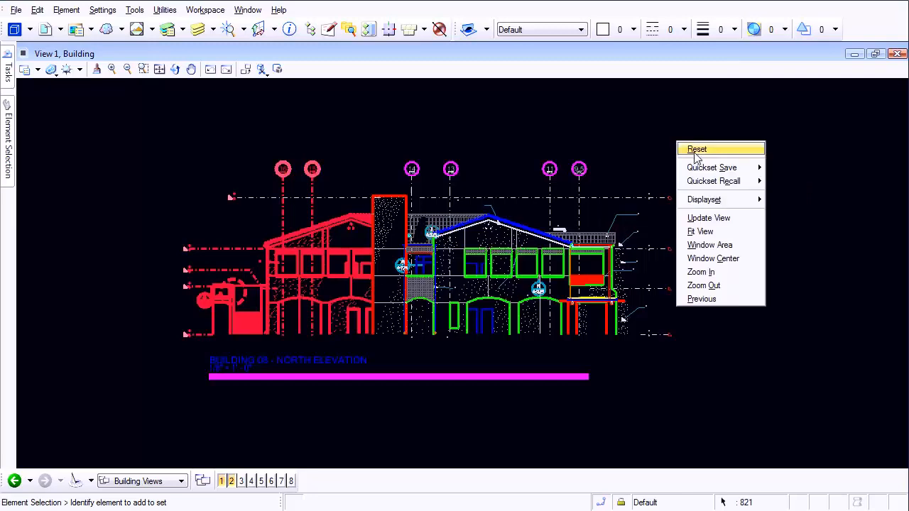
mouse_move(713, 182)
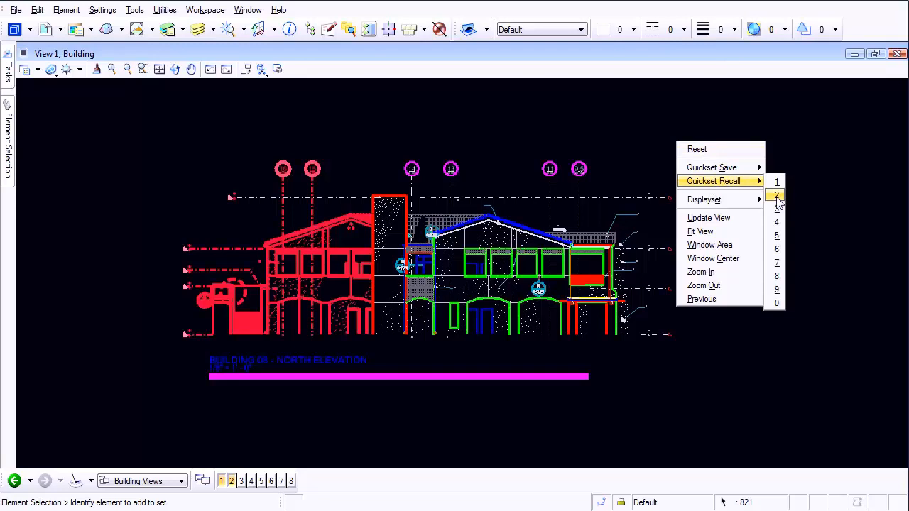
left_click(775, 196)
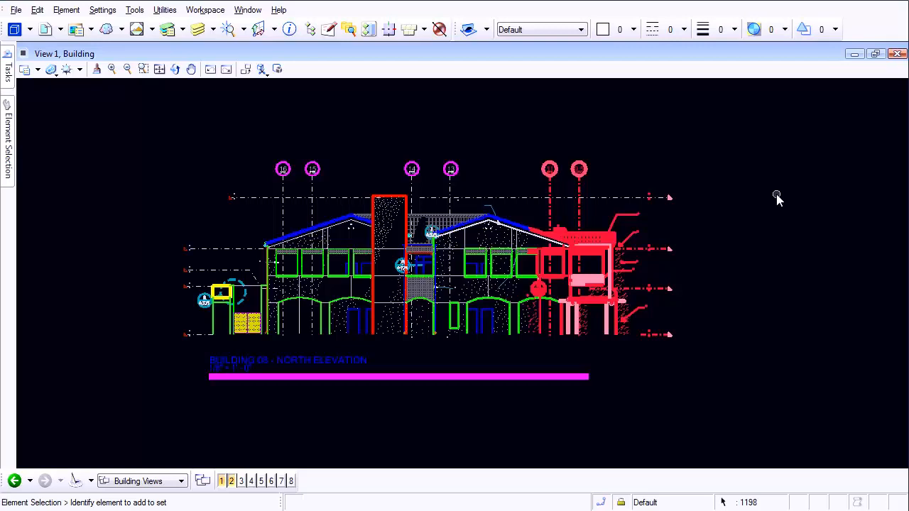
mouse_move(773, 196)
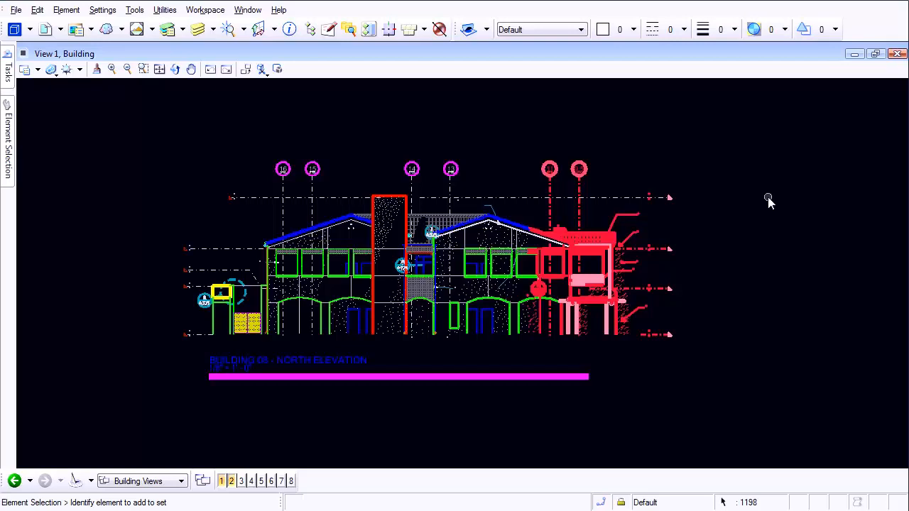
mouse_move(624, 255)
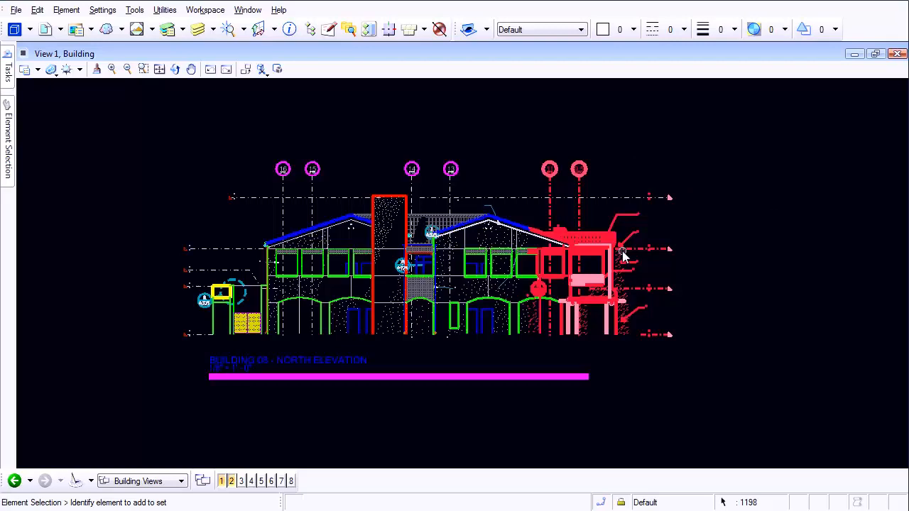
mouse_move(538, 304)
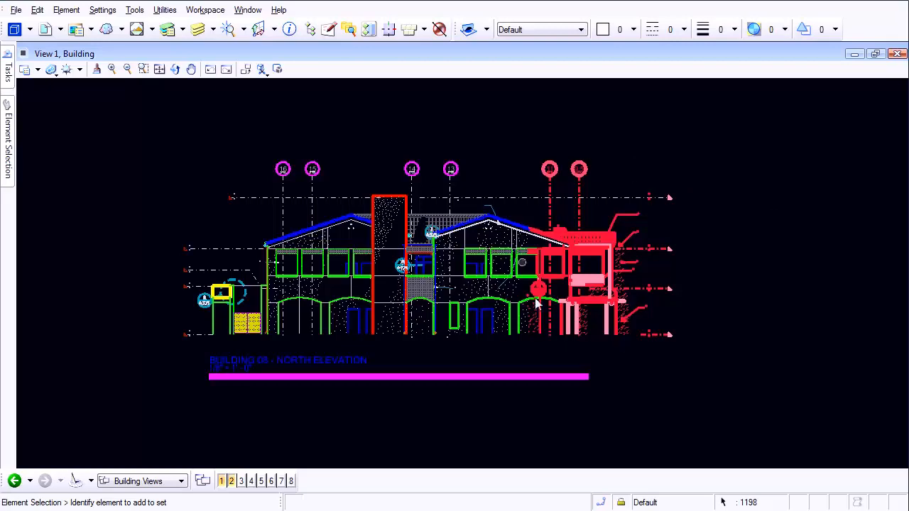
mouse_move(684, 202)
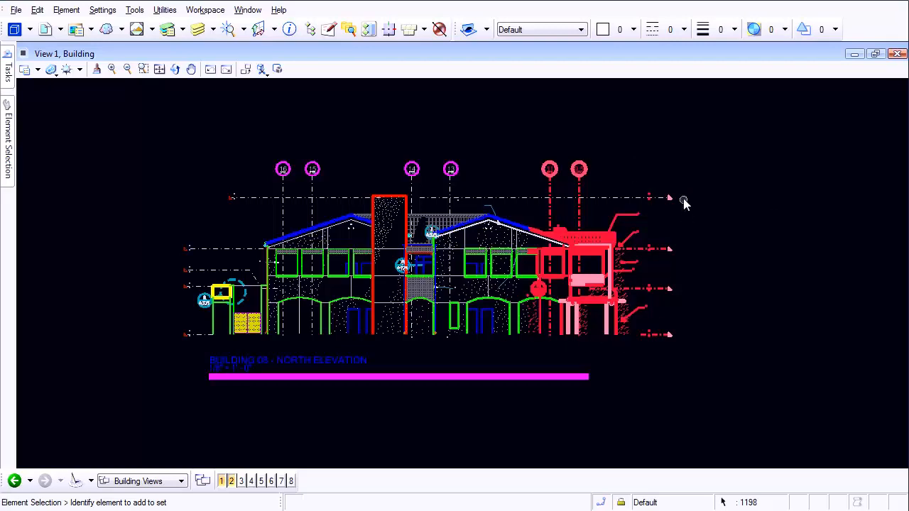
mouse_move(637, 333)
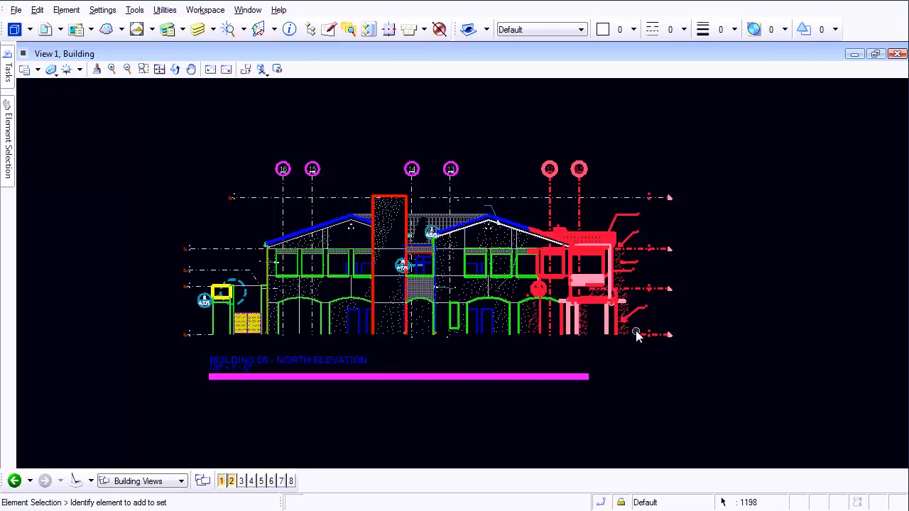
mouse_move(618, 224)
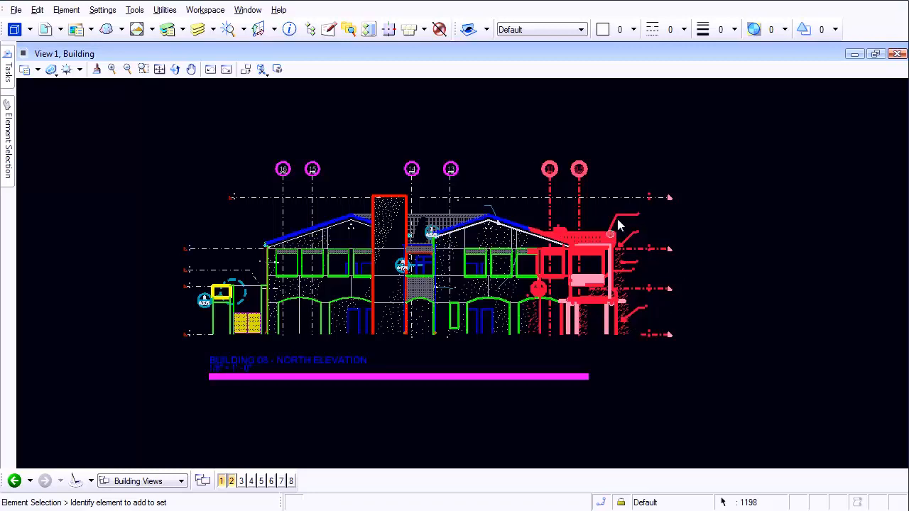
mouse_move(616, 134)
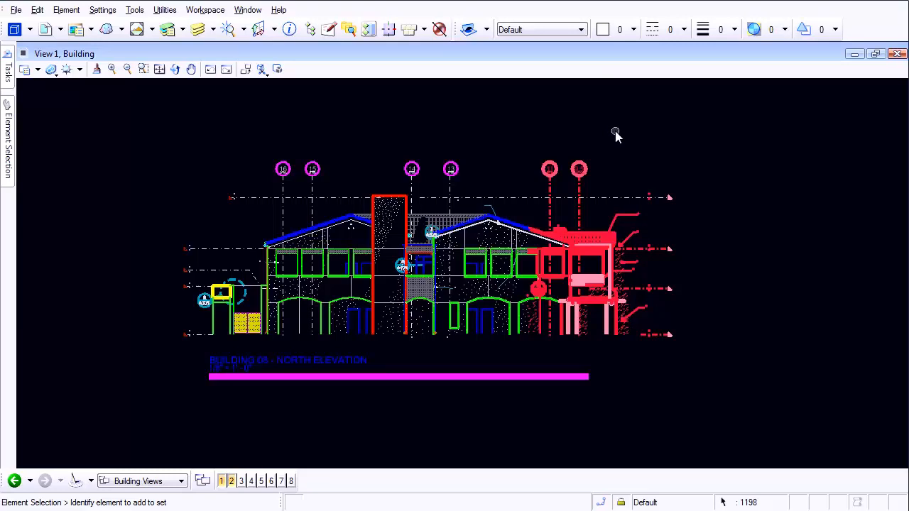
- Set the displayset to the selected right portion and fit it to the window
right_click(617, 133)
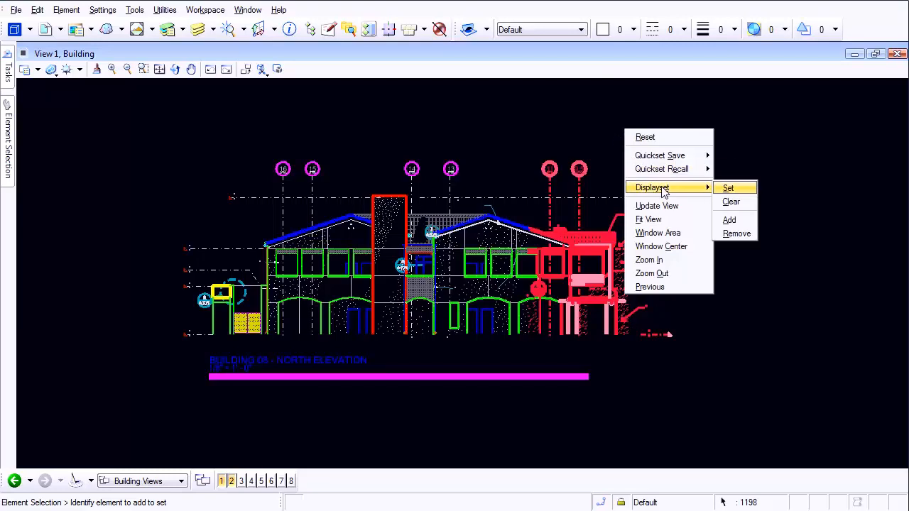
left_click(727, 188)
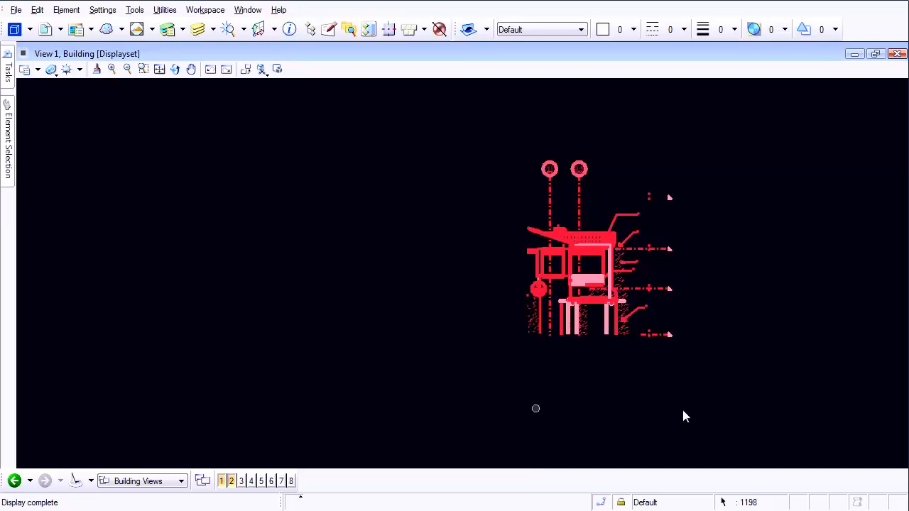
mouse_move(724, 400)
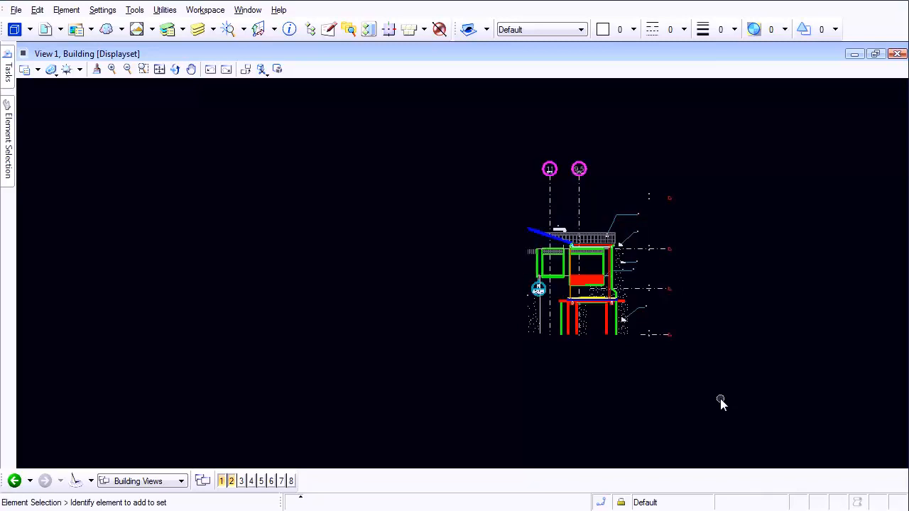
mouse_move(159, 68)
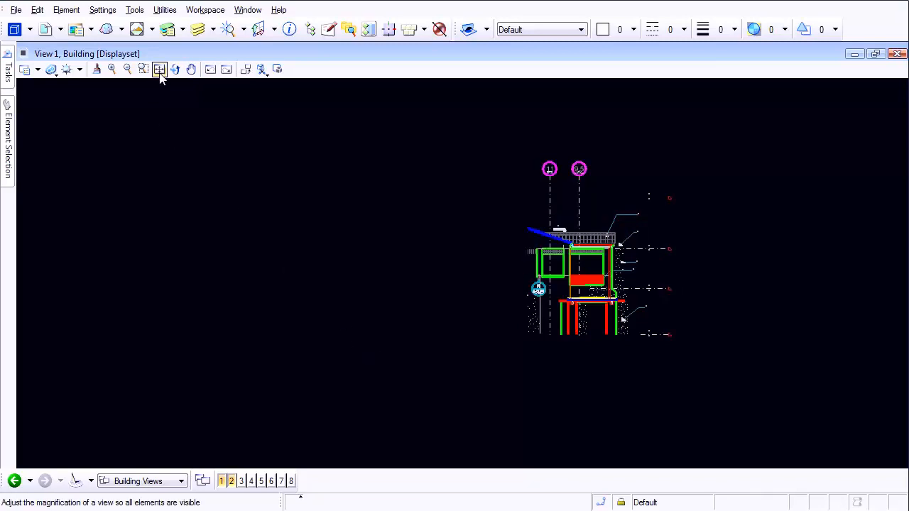
left_click(159, 68)
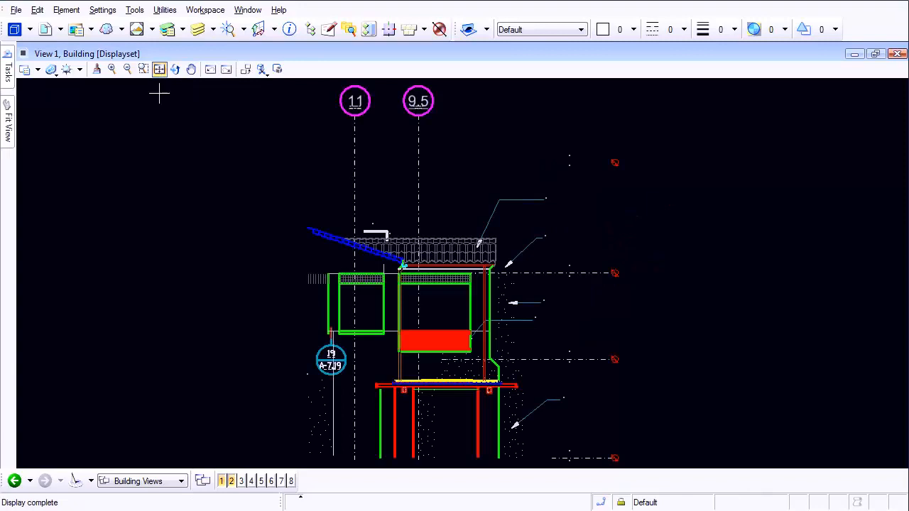
mouse_move(801, 280)
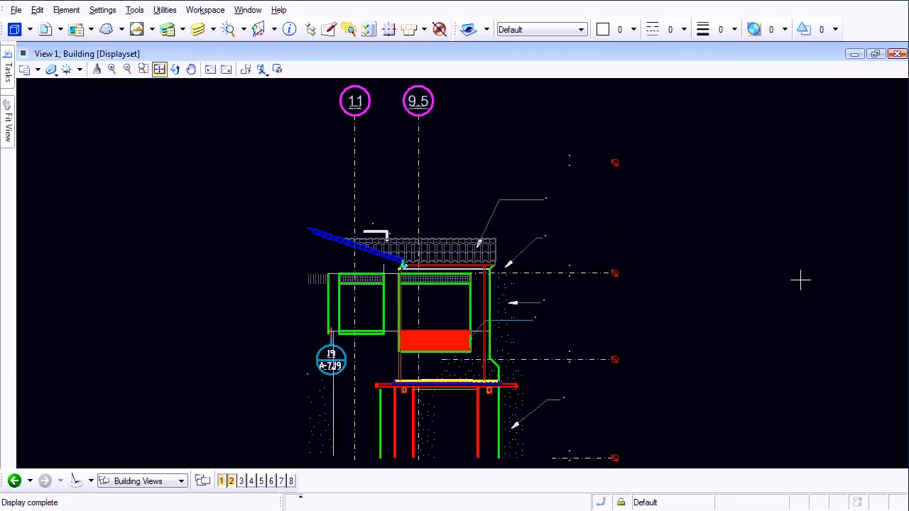
mouse_move(618, 258)
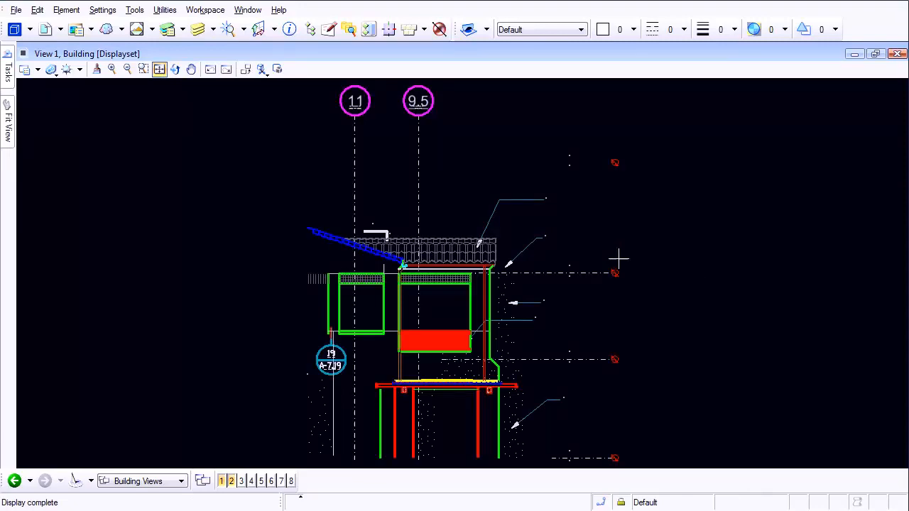
mouse_move(682, 325)
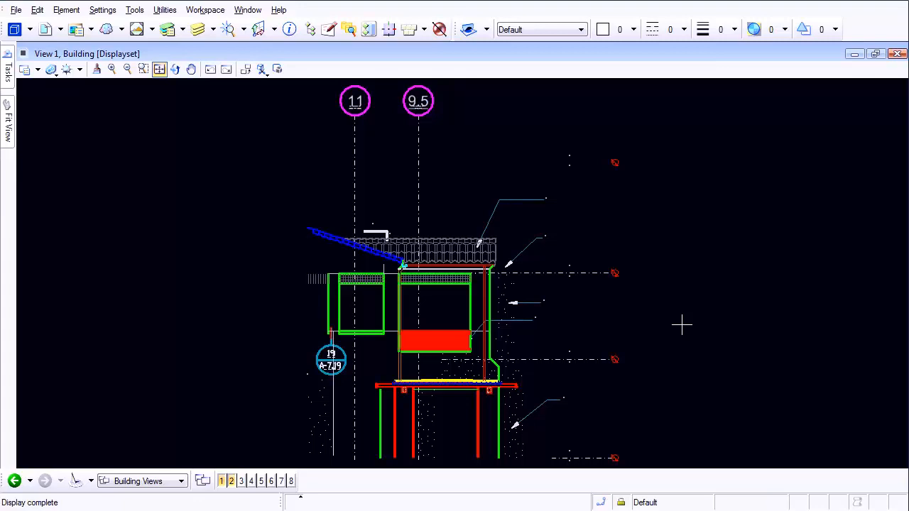
mouse_move(164, 211)
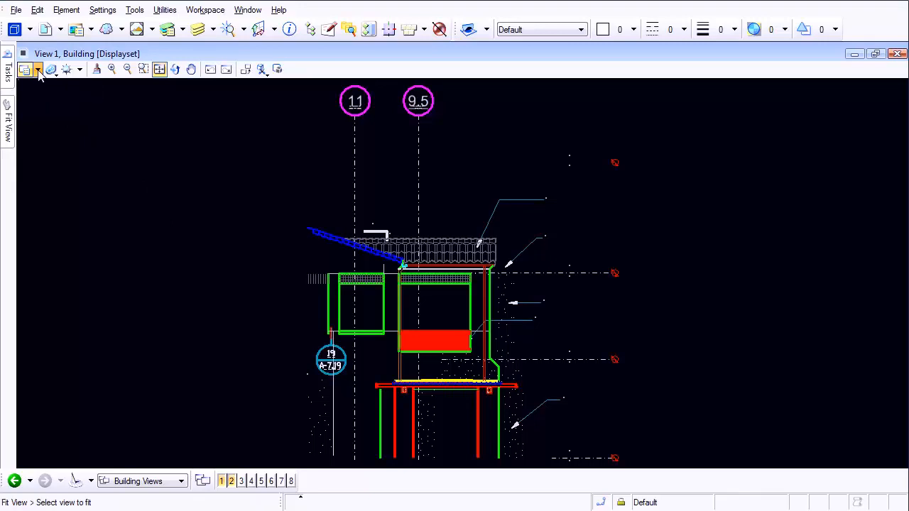
- Turn off Displayset in View Attributes and fit the whole elevation in the view
left_click(37, 68)
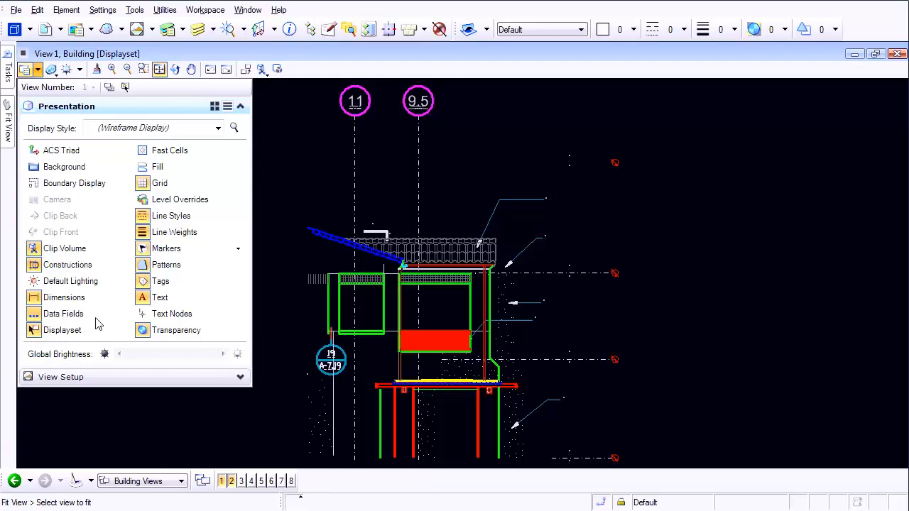
left_click(63, 330)
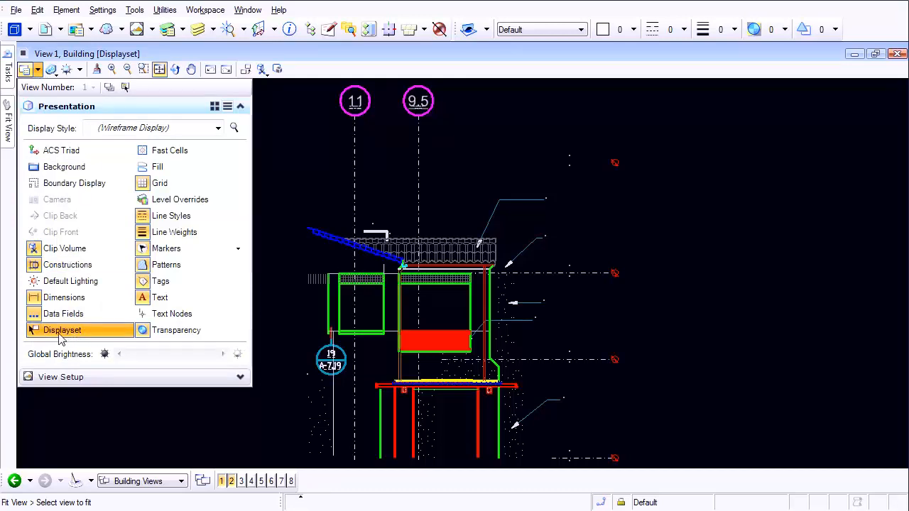
left_click(63, 329)
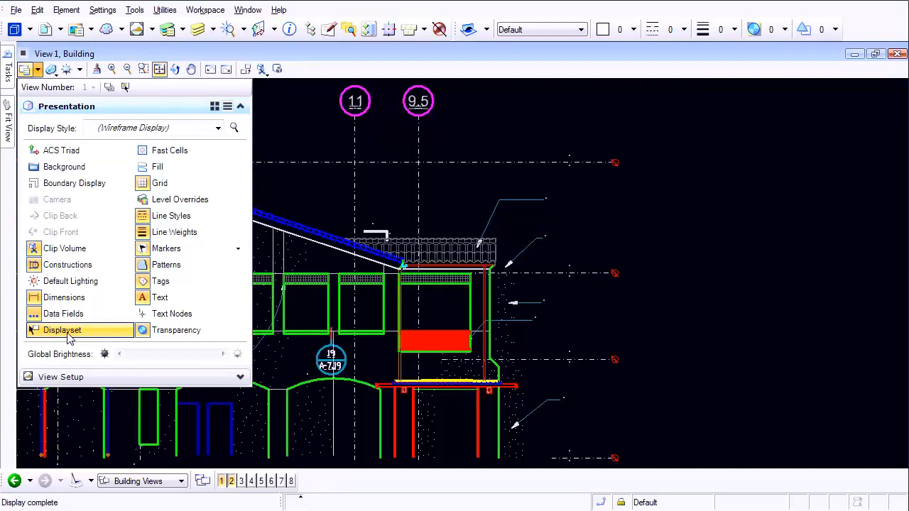
left_click(159, 68)
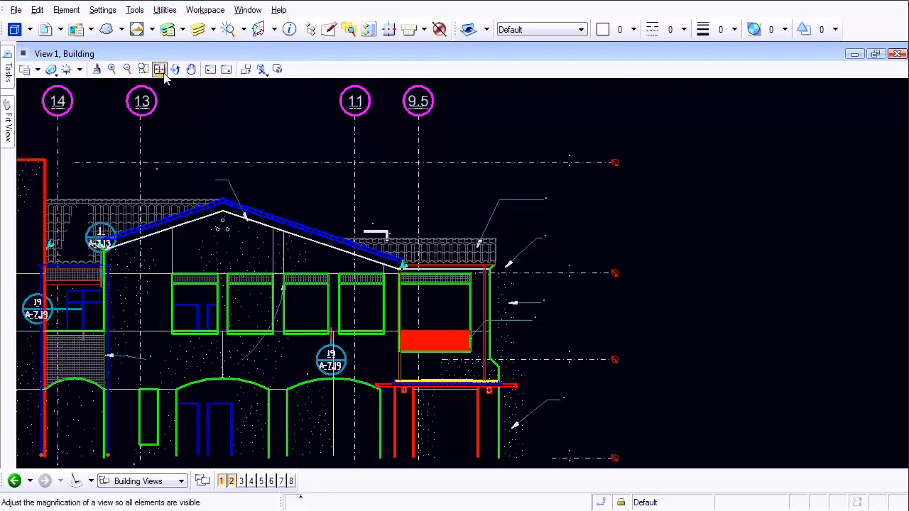
left_click(159, 68)
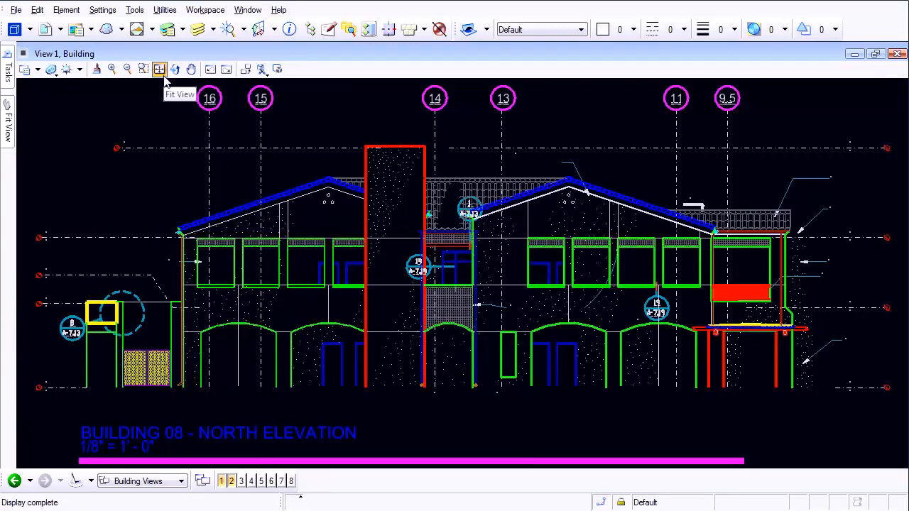
- Turn Displayset back on in View Attributes to isolate the right portion again
left_click(40, 68)
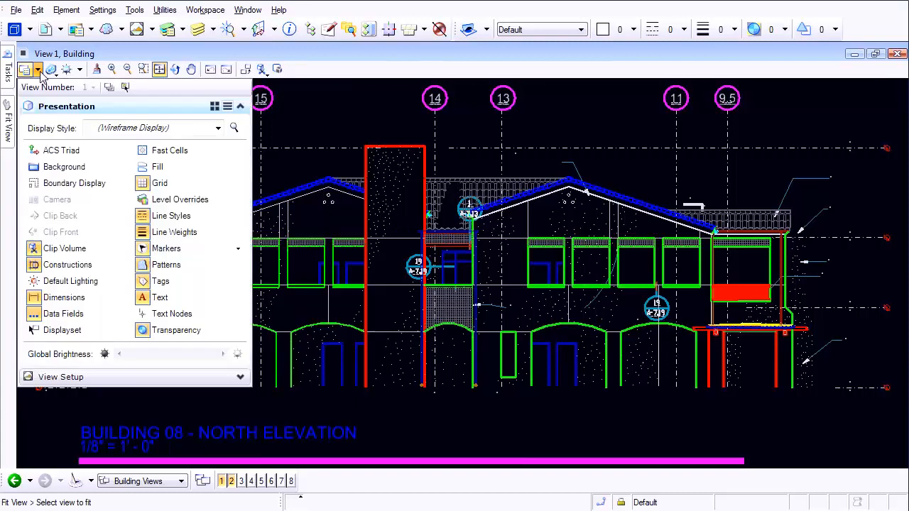
left_click(62, 329)
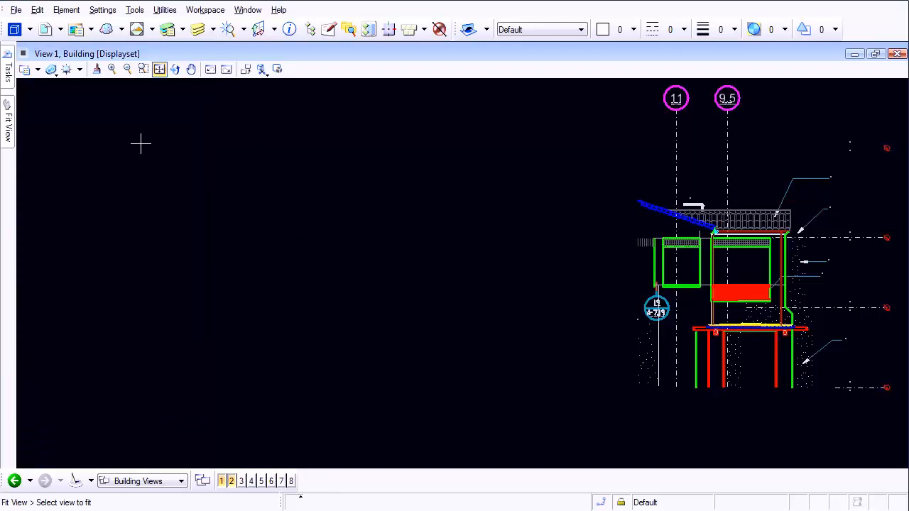
mouse_move(125, 142)
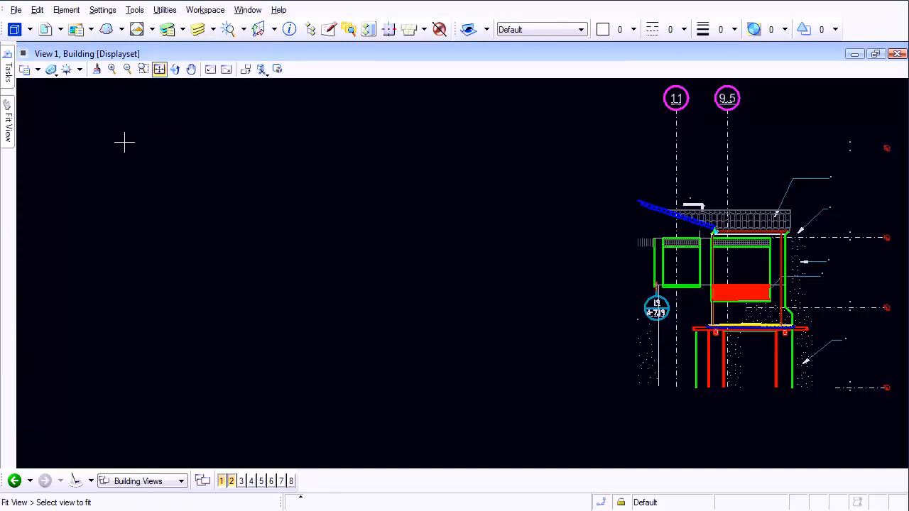
- Clear the displayset via Displayset > Clear so the full elevation shows
right_click(125, 142)
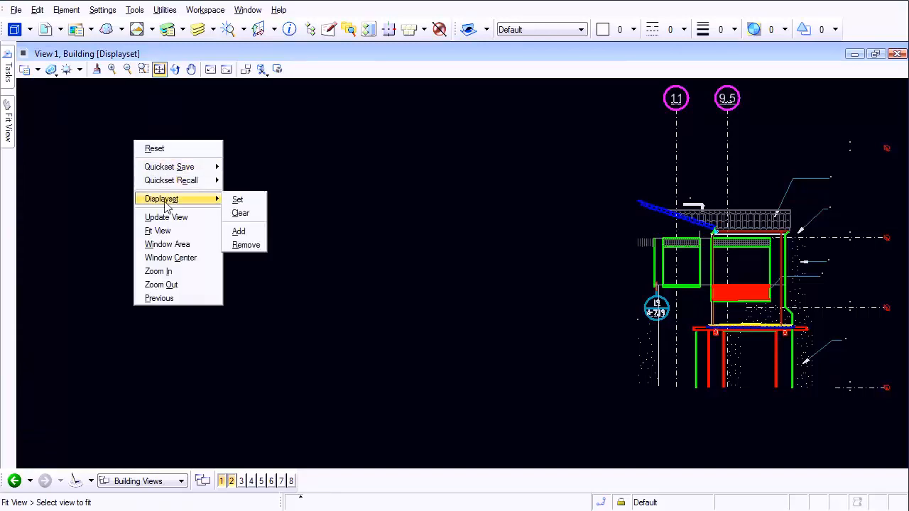
left_click(158, 230)
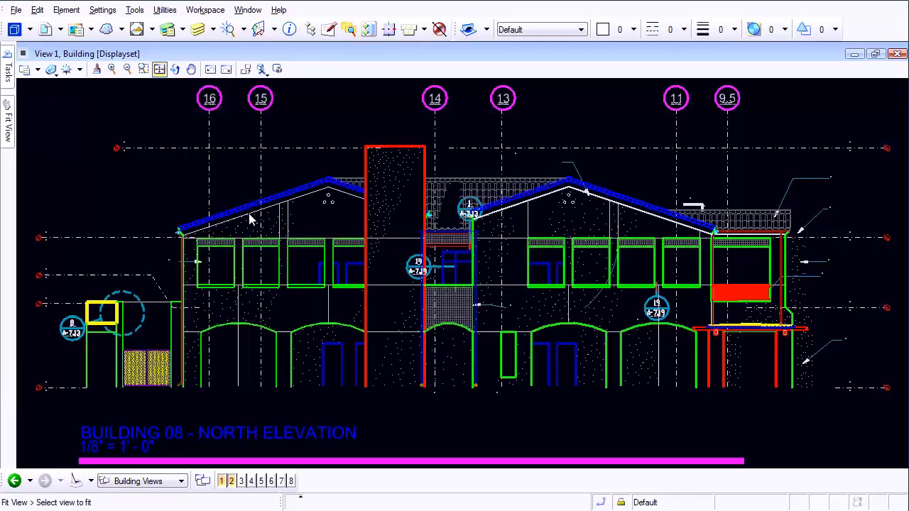